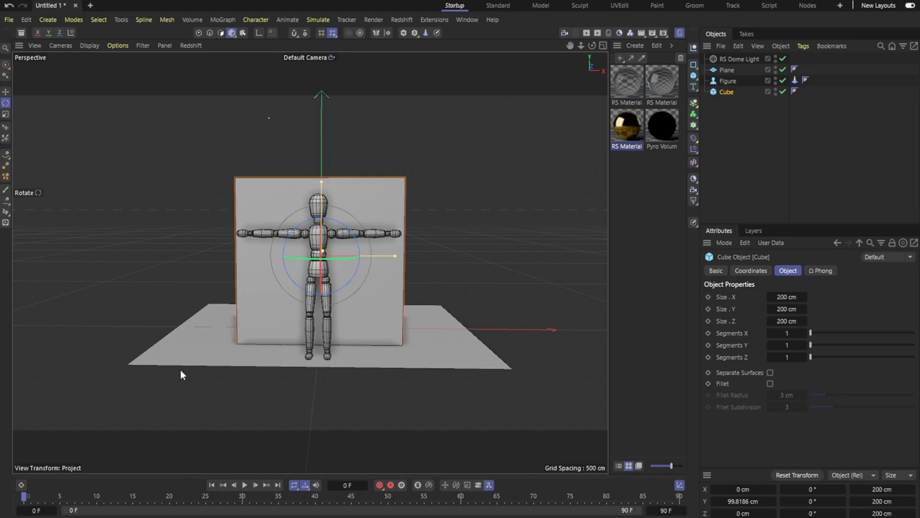
mouse_move(386, 204)
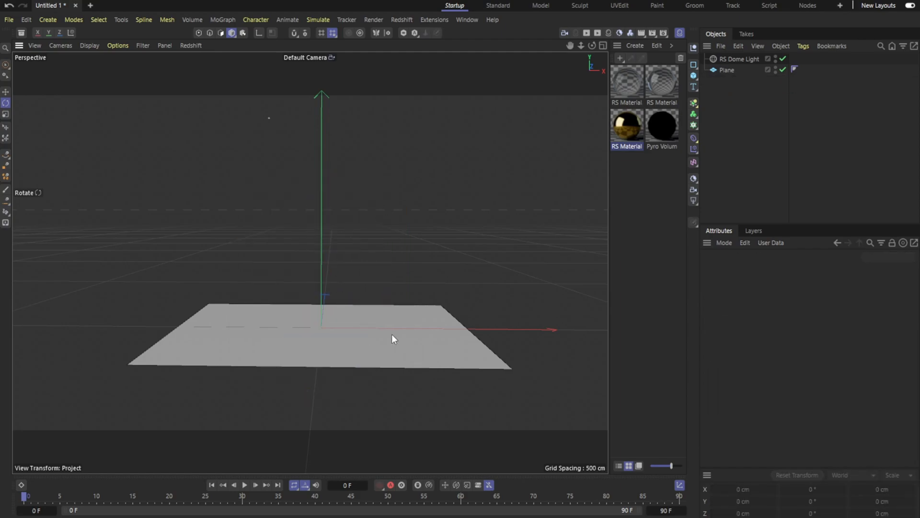
Select the plane and stretch it to roughly 815 by 853 cm
left_click(727, 70)
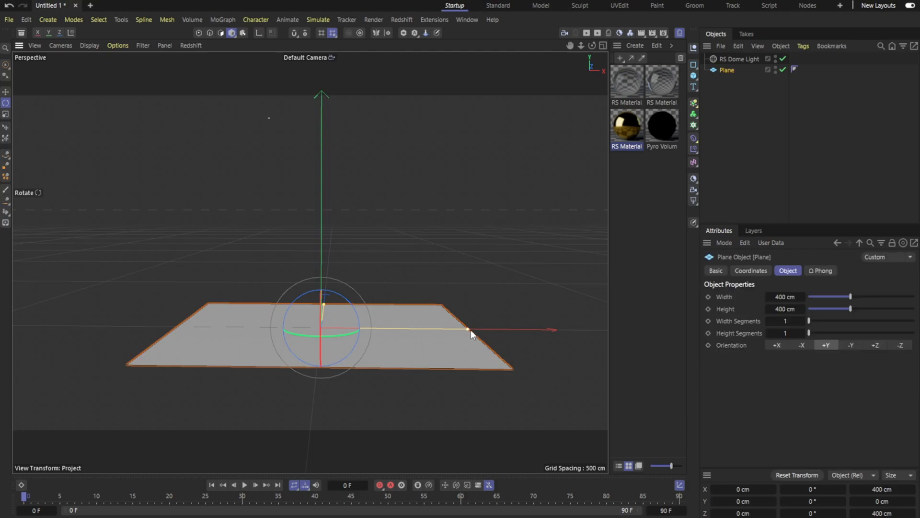
left_click_drag(469, 330, 526, 329)
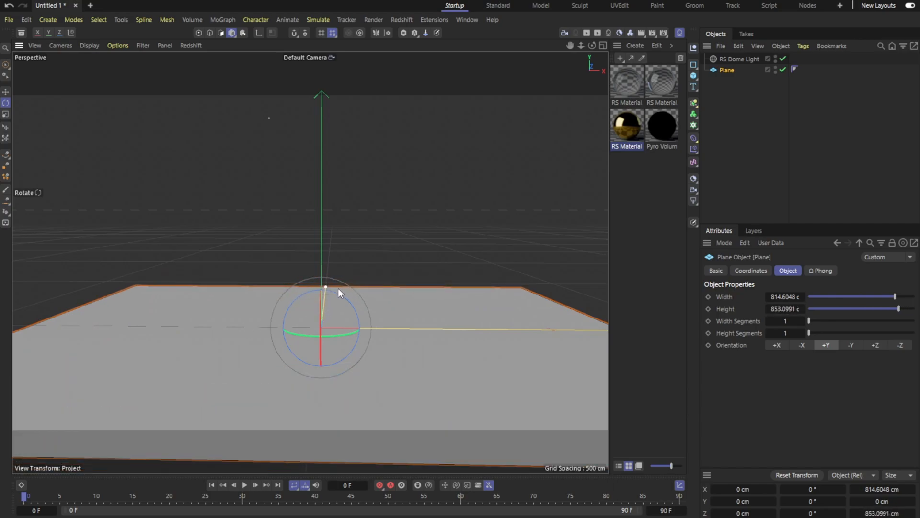
mouse_move(394, 74)
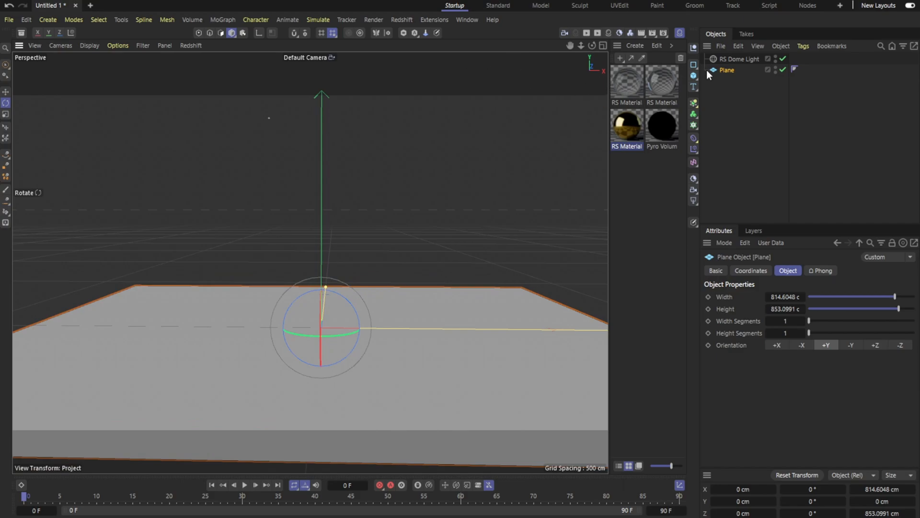
Add a 43 cm radius, 15-segment sphere and raise it about 118 cm above the plane
left_click(693, 63)
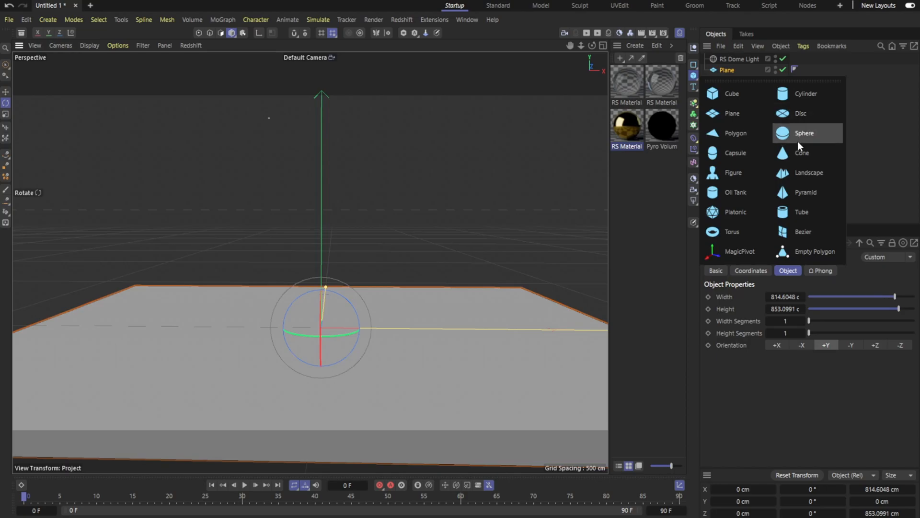
left_click(804, 133)
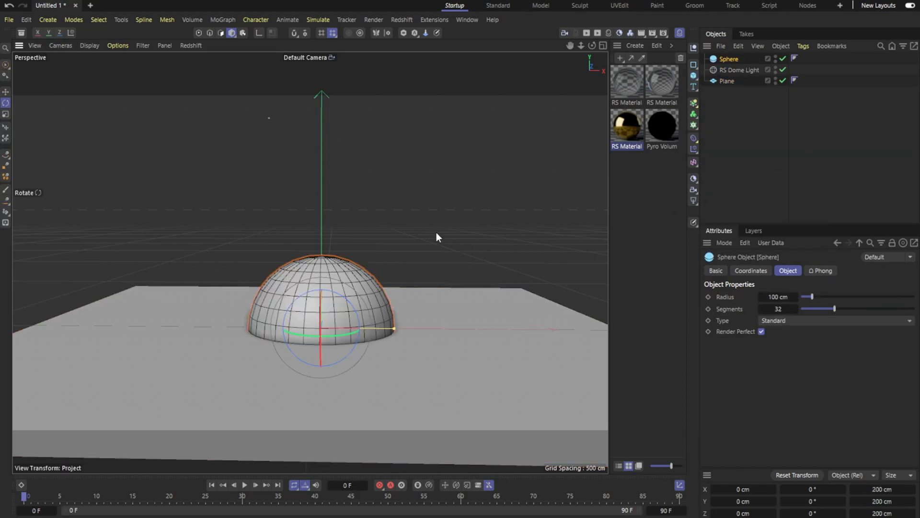
mouse_move(509, 130)
type("43")
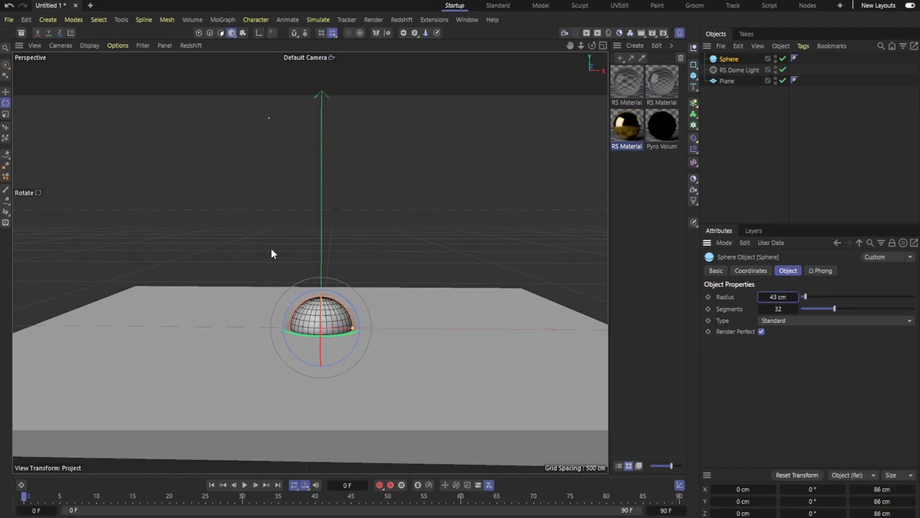
mouse_move(235, 177)
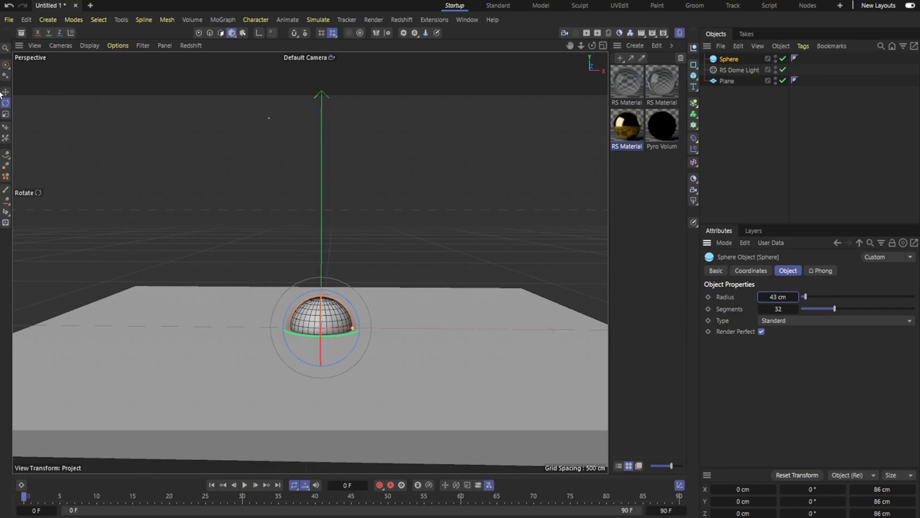
left_click(5, 91)
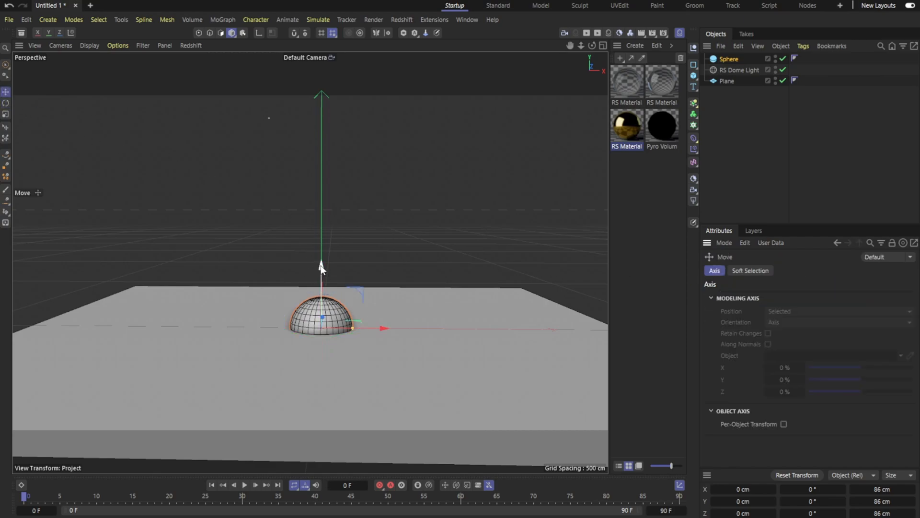
left_click_drag(322, 268, 322, 188)
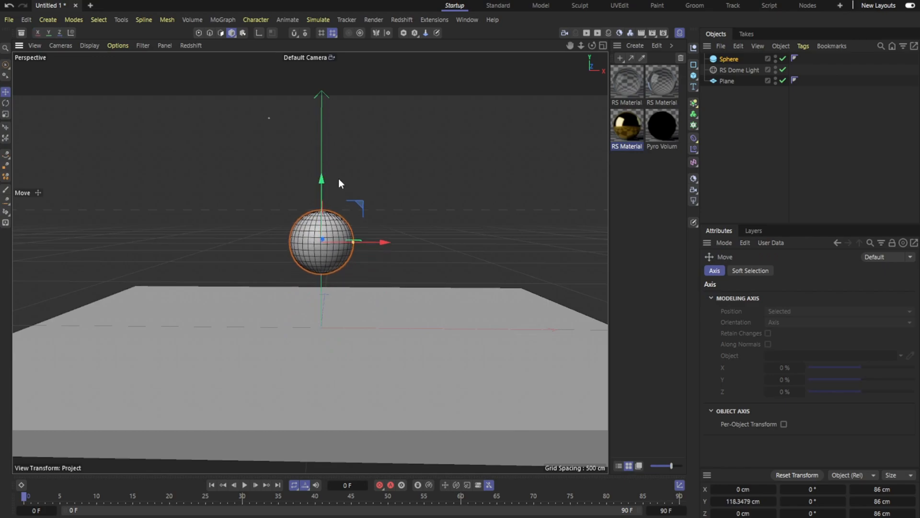
mouse_move(740, 64)
type("15")
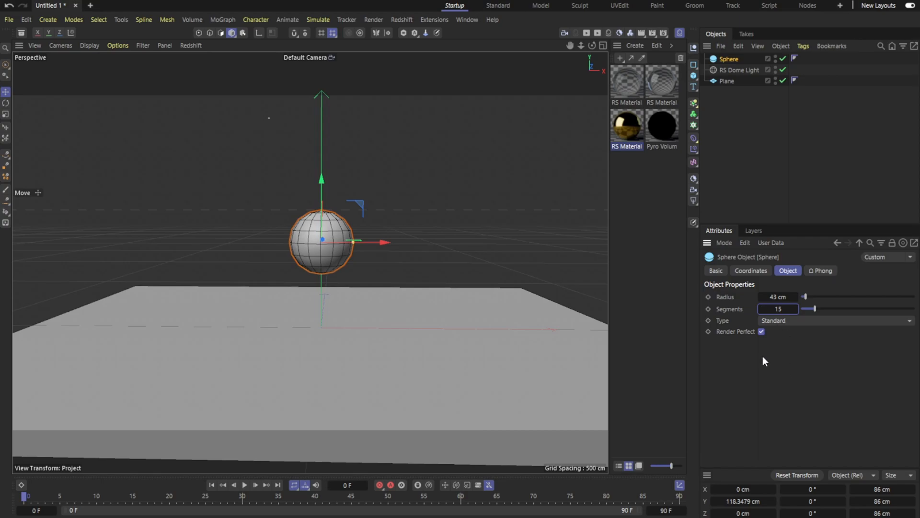
mouse_move(788, 186)
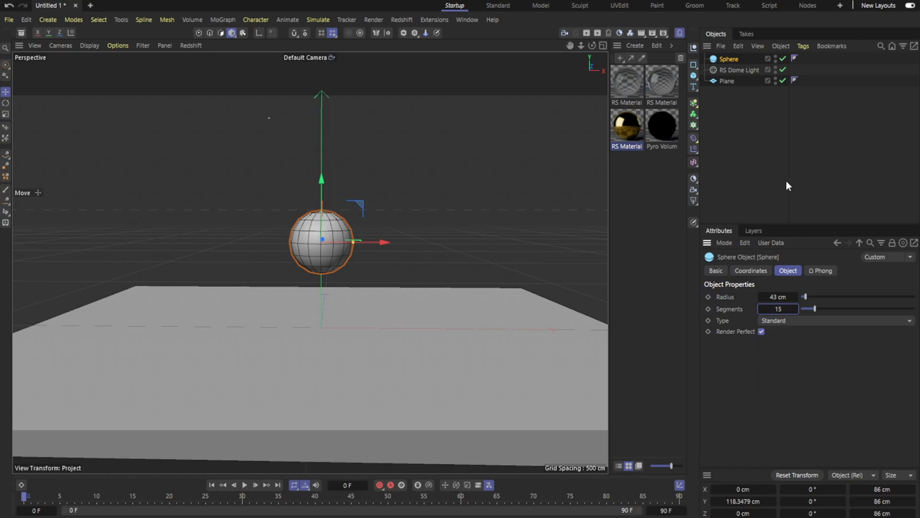
mouse_move(795, 132)
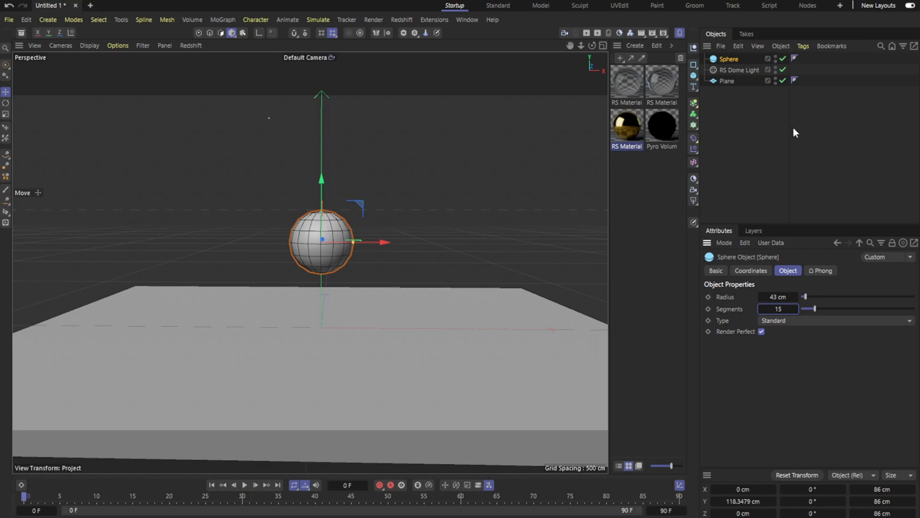
mouse_move(795, 136)
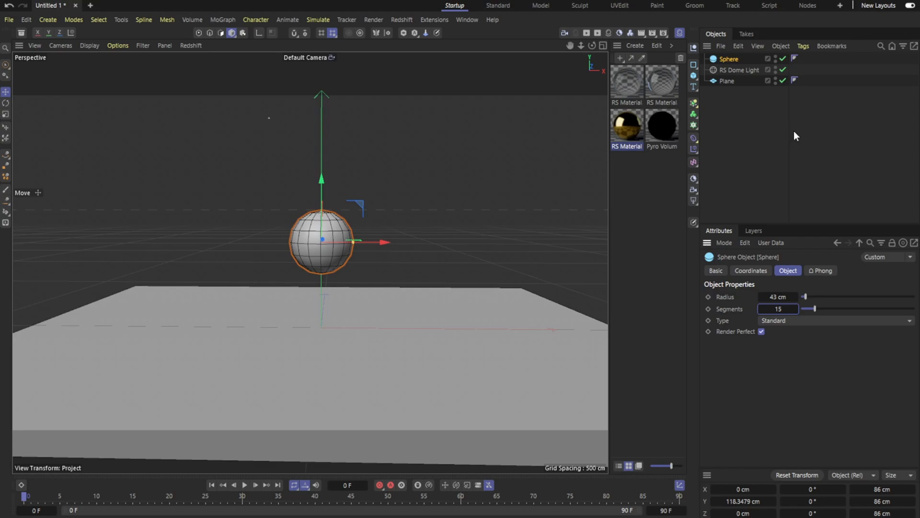
mouse_move(784, 326)
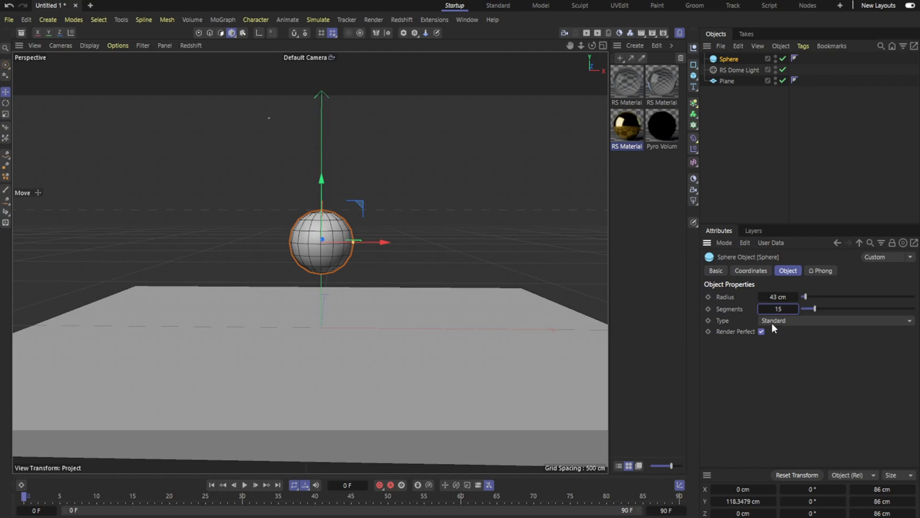
mouse_move(311, 269)
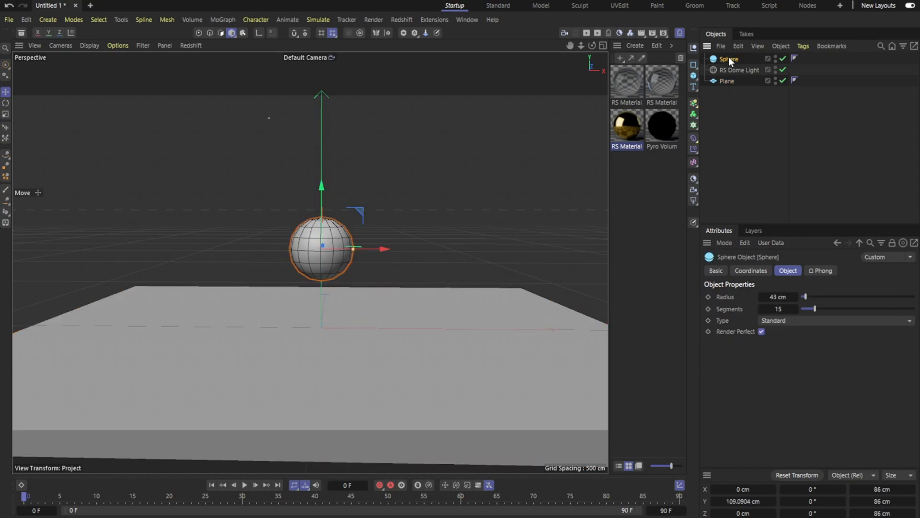
Tag the plane as Collider and the sphere as Rigid Body, then play the fall
right_click(727, 81)
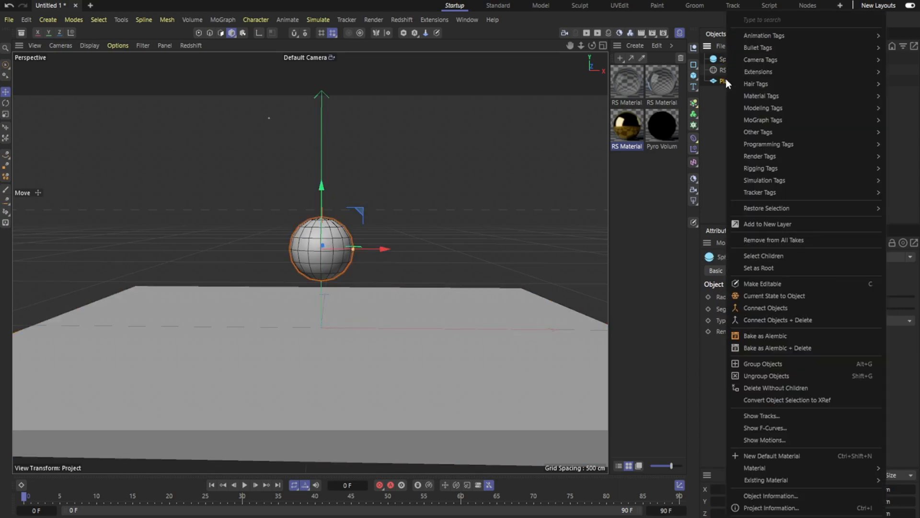
mouse_move(769, 168)
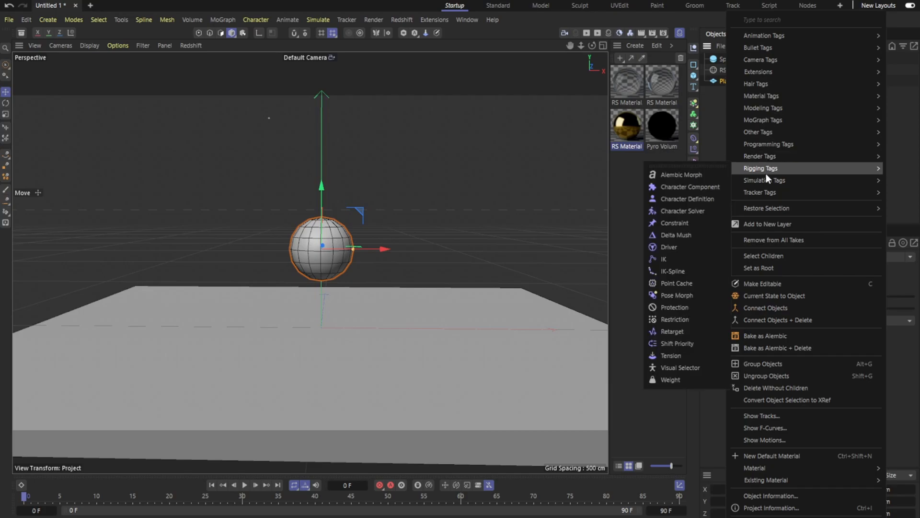
mouse_move(782, 180)
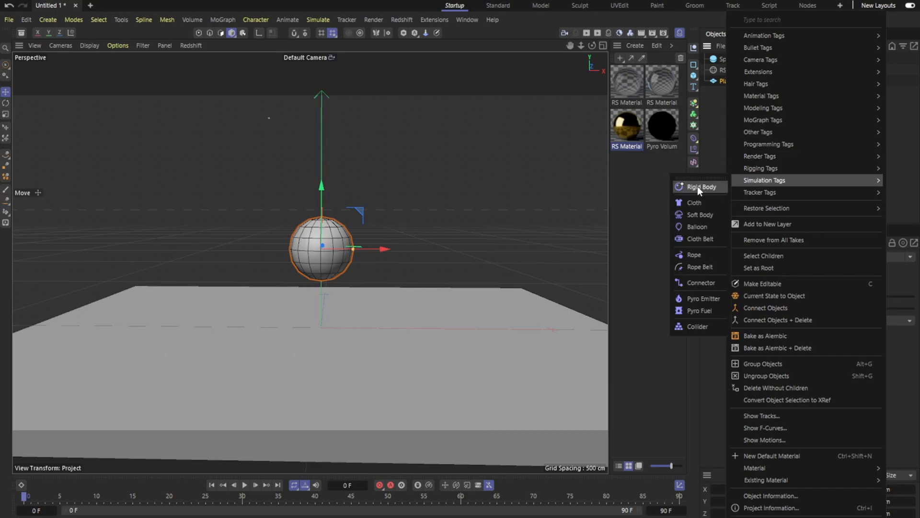
left_click(699, 327)
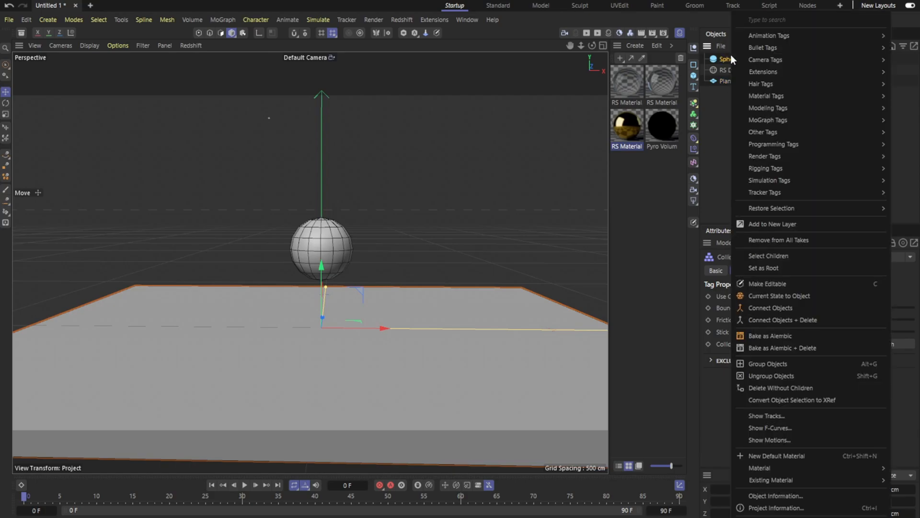
mouse_move(770, 180)
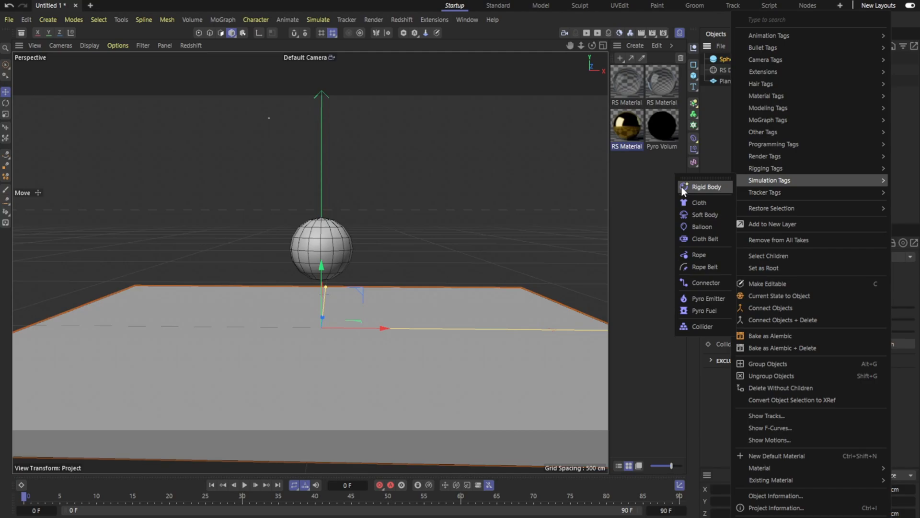
mouse_move(692, 190)
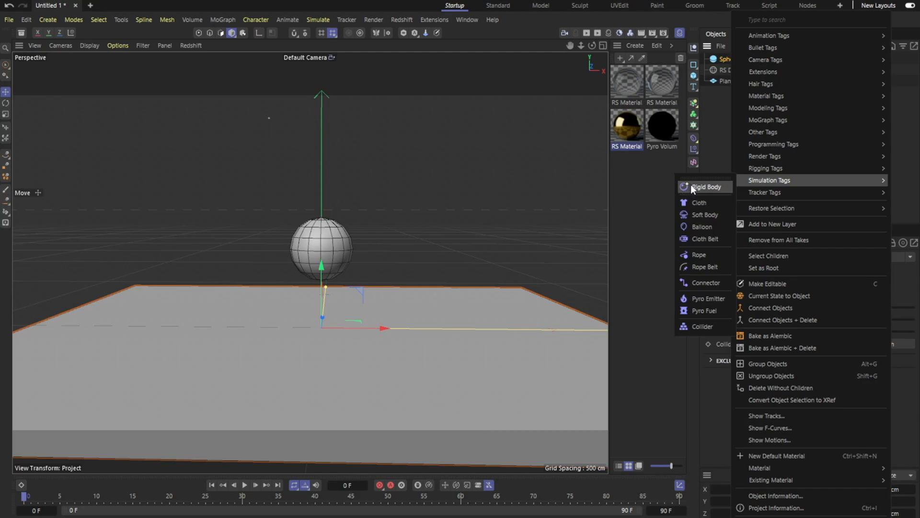
left_click(703, 187)
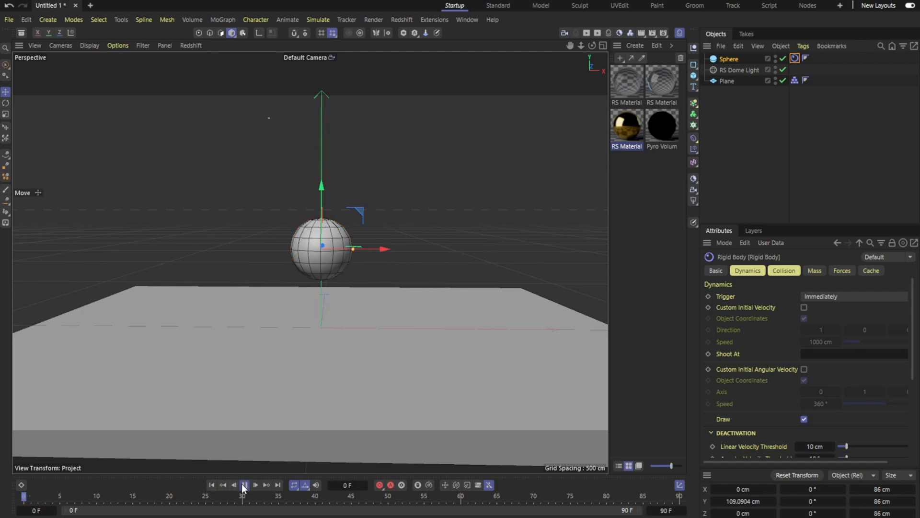
left_click(246, 484)
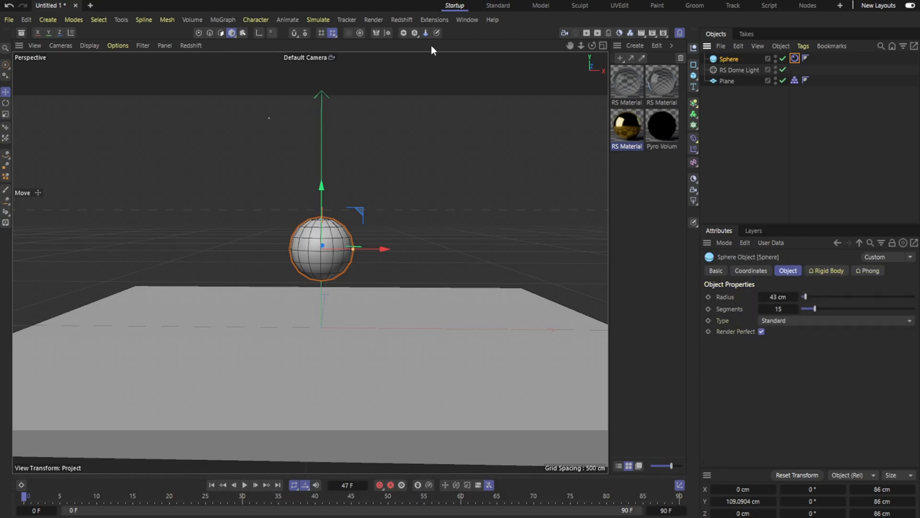
Add a Voronoi Fracture object with the sphere placed inside it as a child
left_click(223, 20)
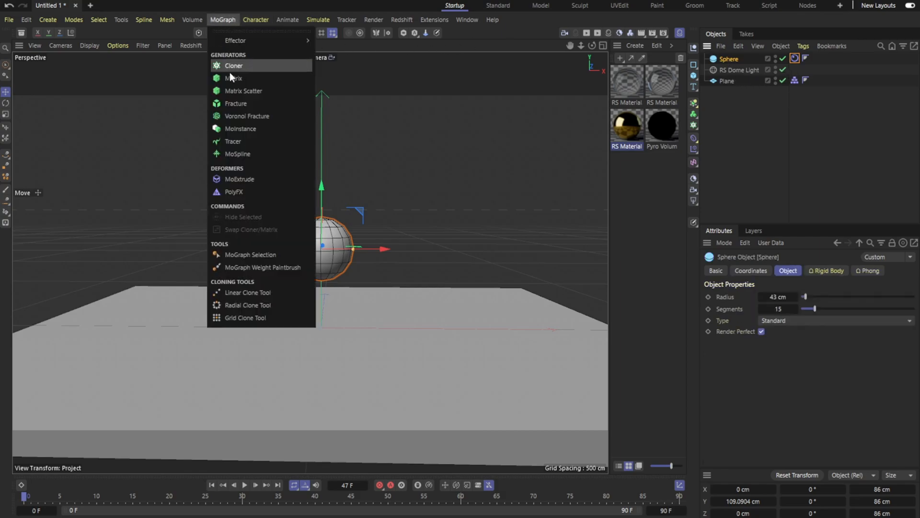
left_click(247, 116)
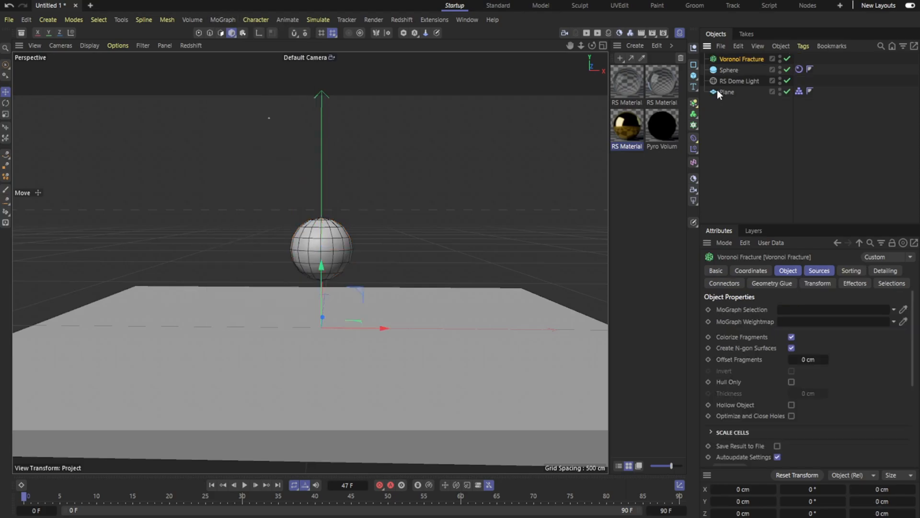
left_click(742, 59)
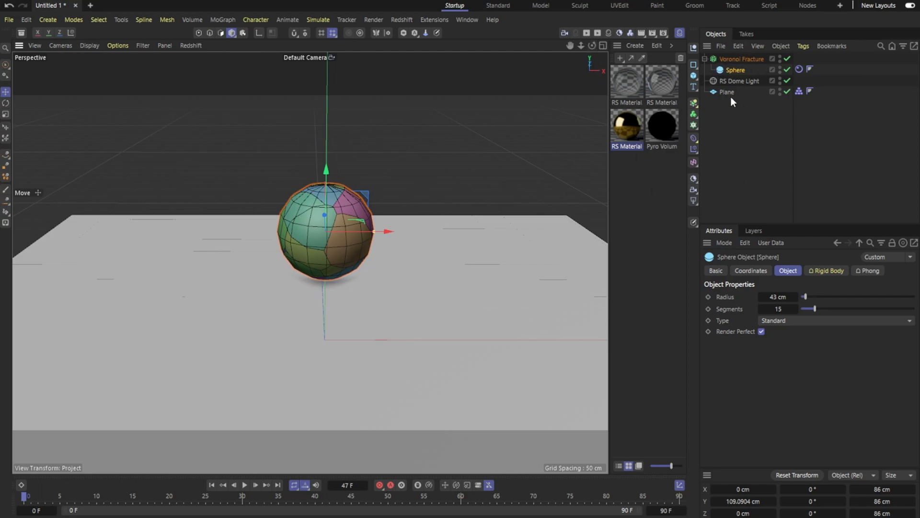
mouse_move(739, 74)
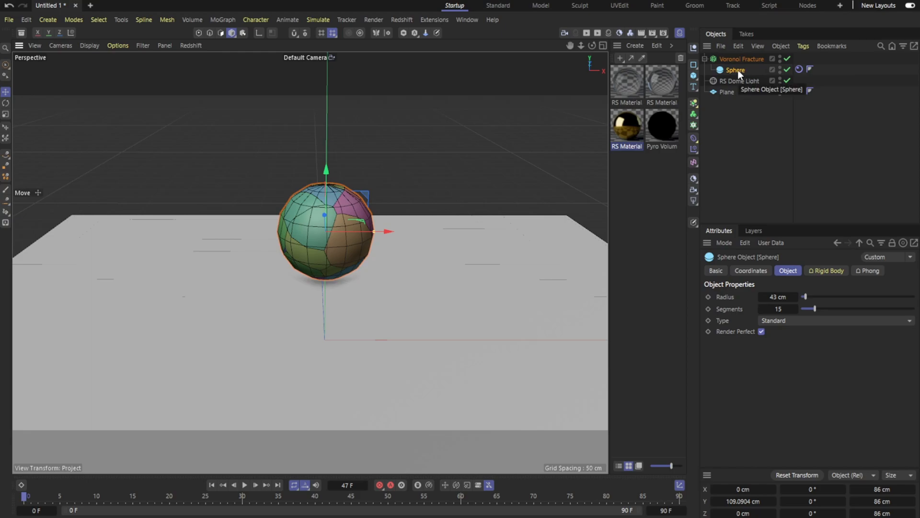
left_click(245, 484)
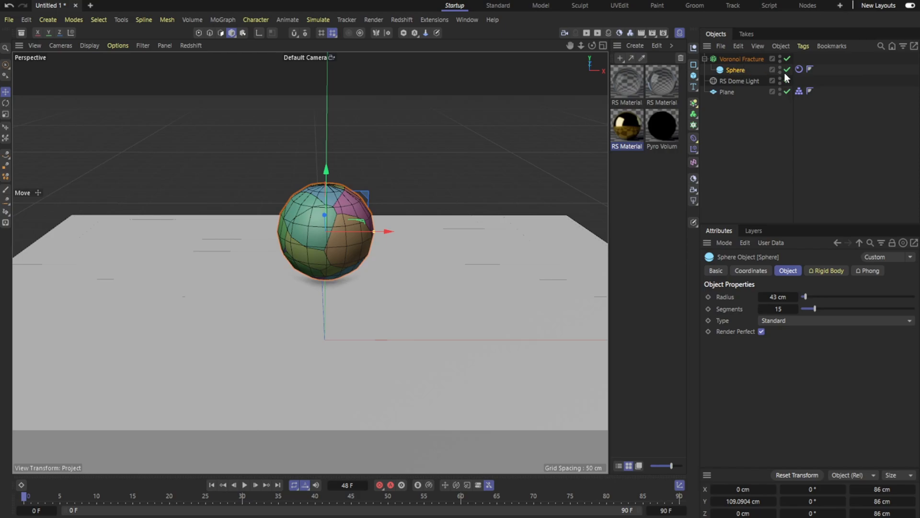
Move the Rigid Body tag onto Voronoi Fracture, replay, and review its Dynamics settings
left_click(799, 60)
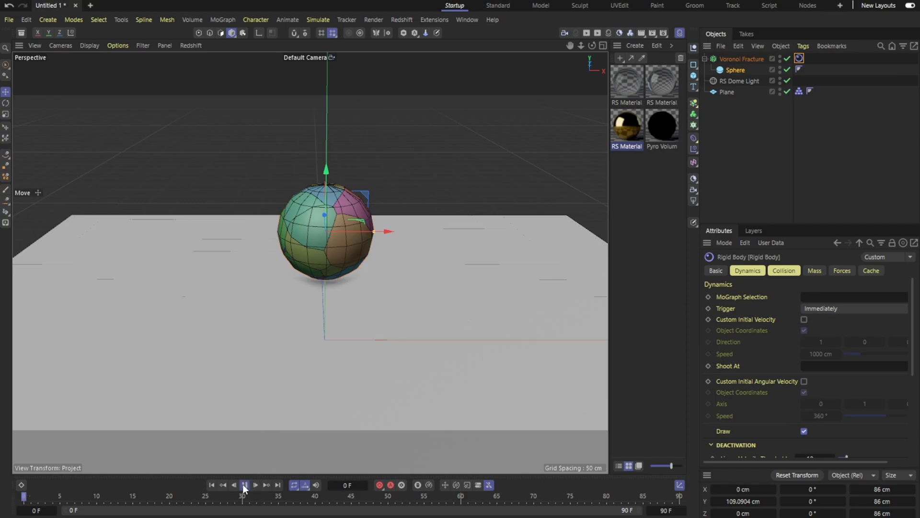
left_click(245, 484)
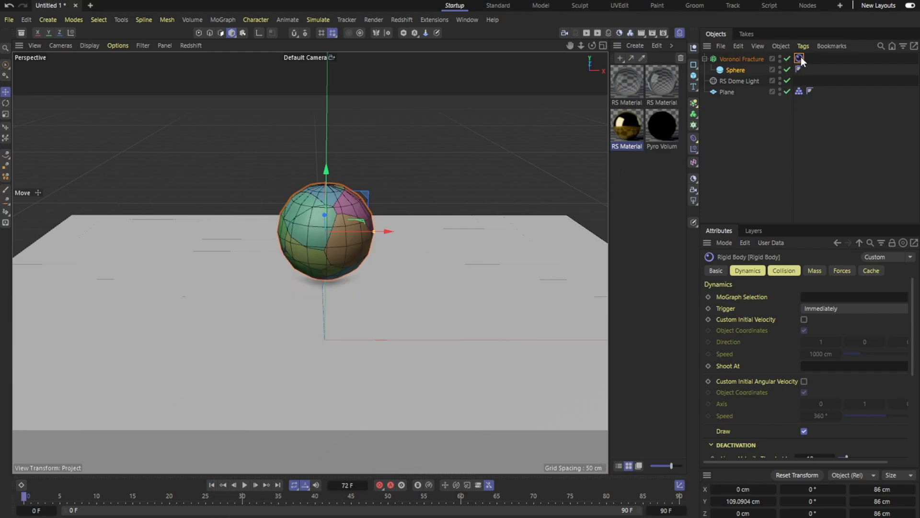
left_click(799, 59)
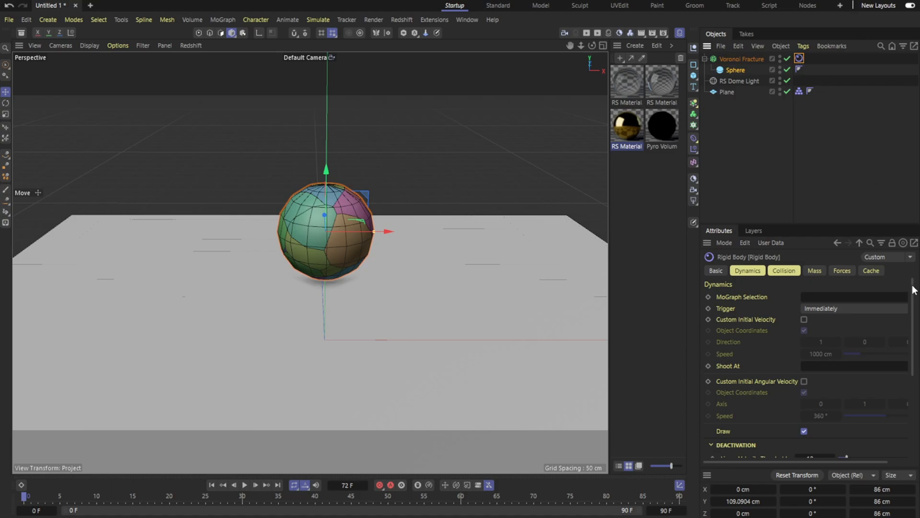
scroll("down", 3)
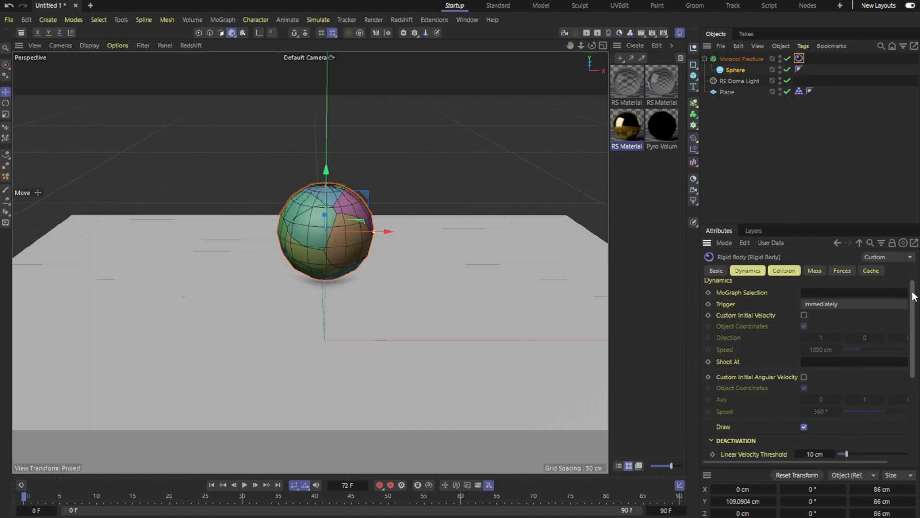
scroll("down", 3)
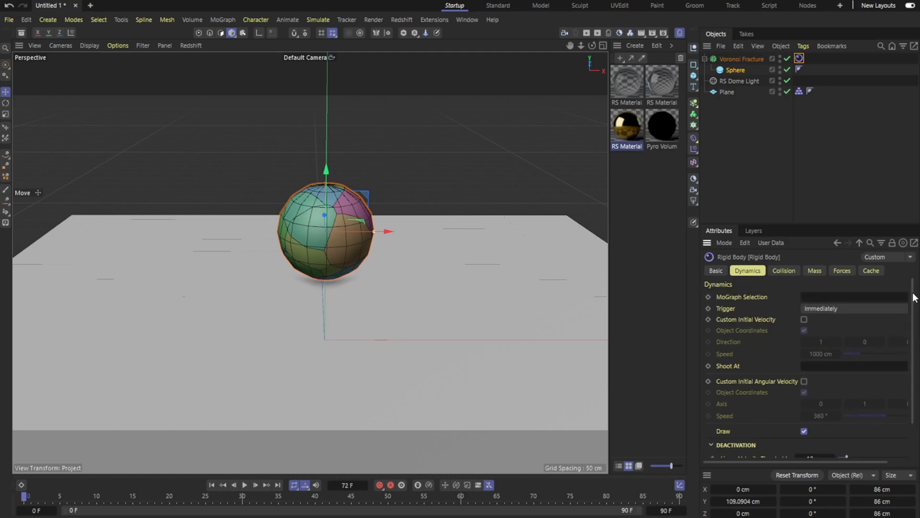
Raise the rigid body's Collision friction to 20.1 and test-play the fall
left_click(784, 271)
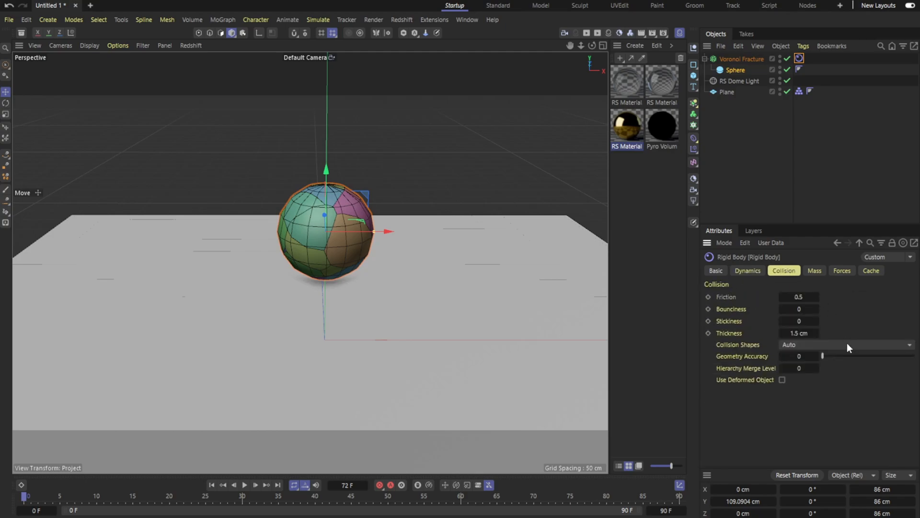
mouse_move(825, 176)
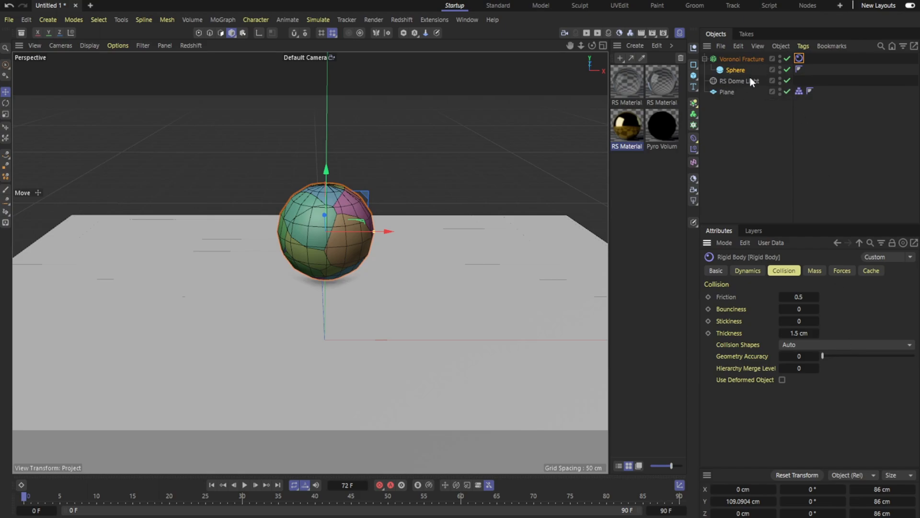
mouse_move(755, 102)
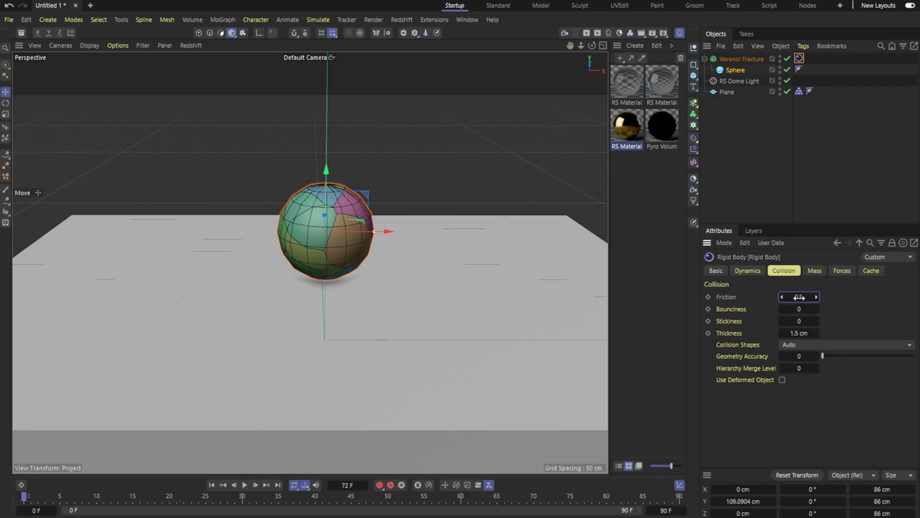
left_click_drag(799, 296, 870, 300)
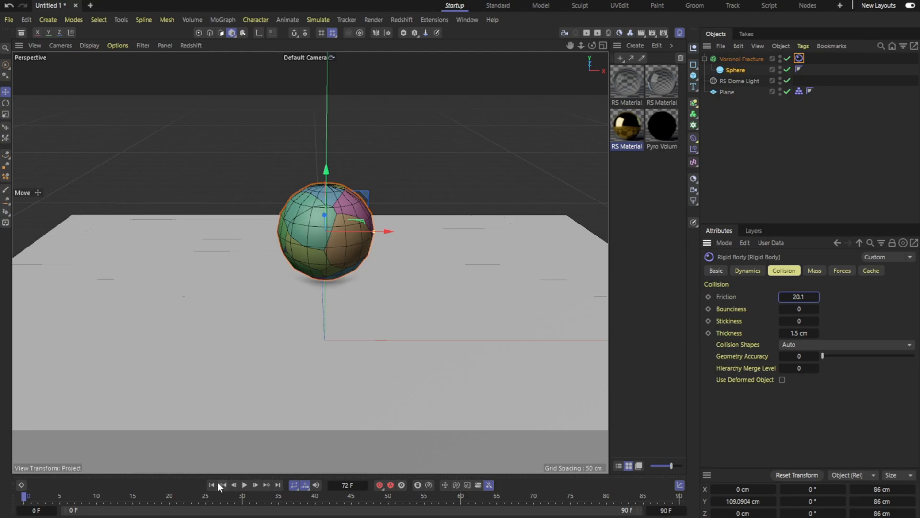
left_click(246, 497)
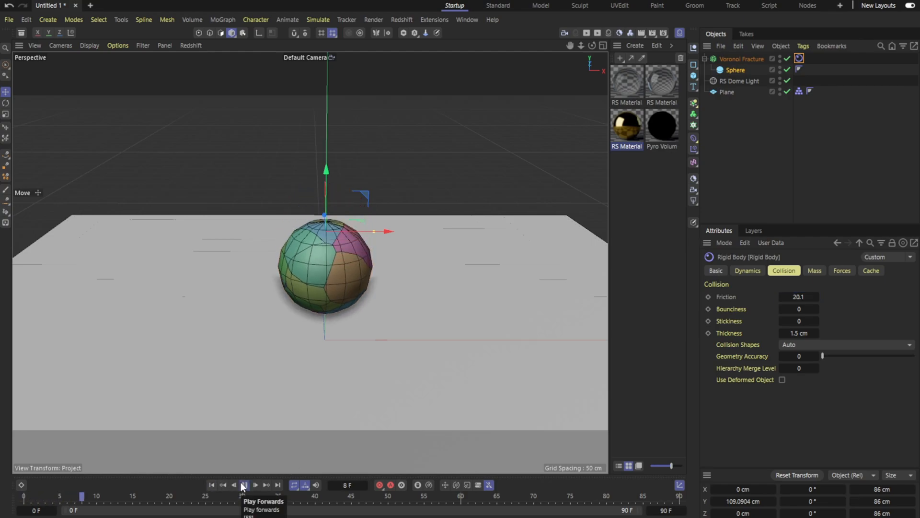
left_click(246, 497)
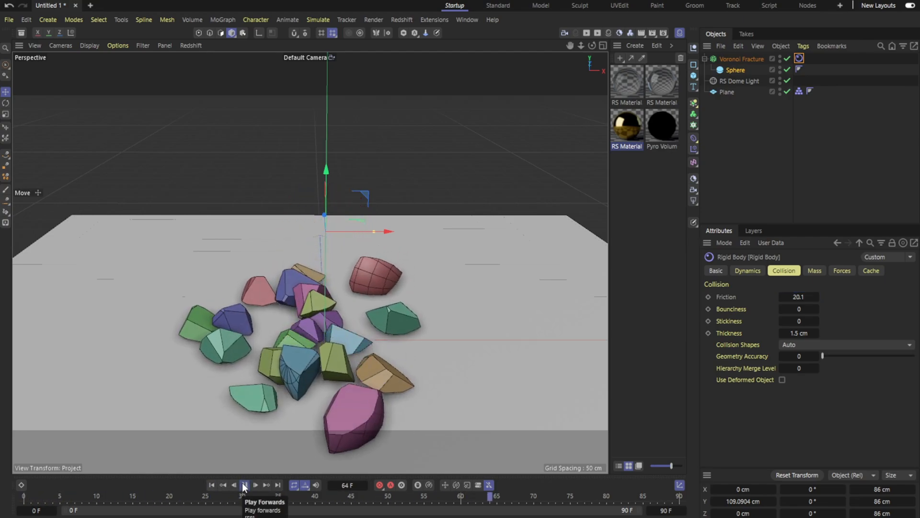
left_click(248, 484)
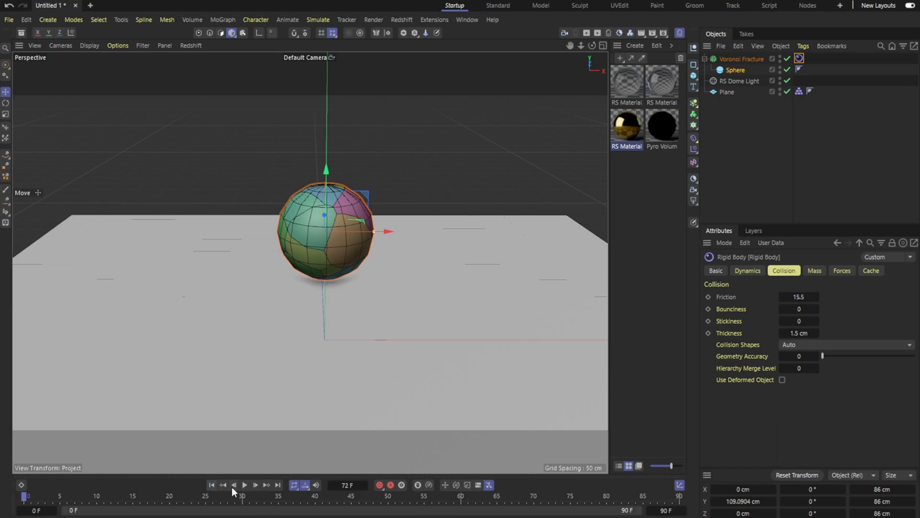
Replay with friction 15.5, then lower friction to 11 and replay
left_click(245, 497)
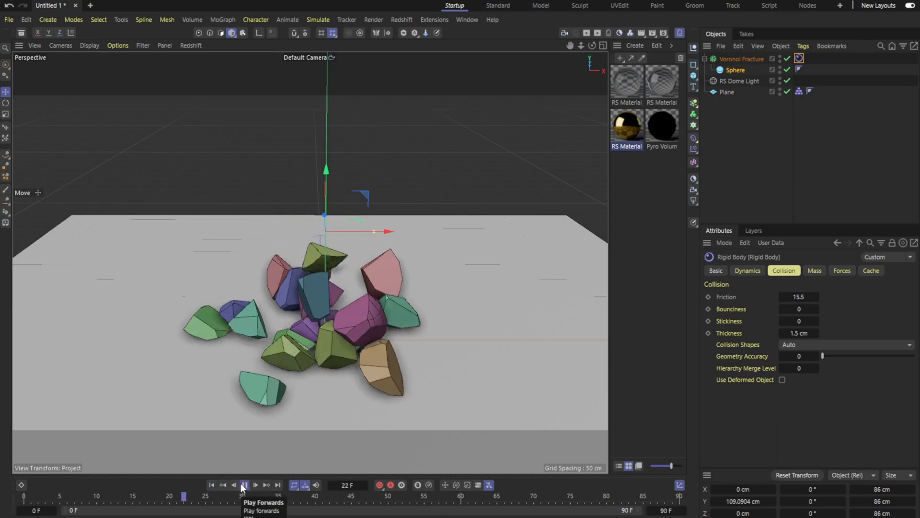
left_click(245, 485)
type("11.3")
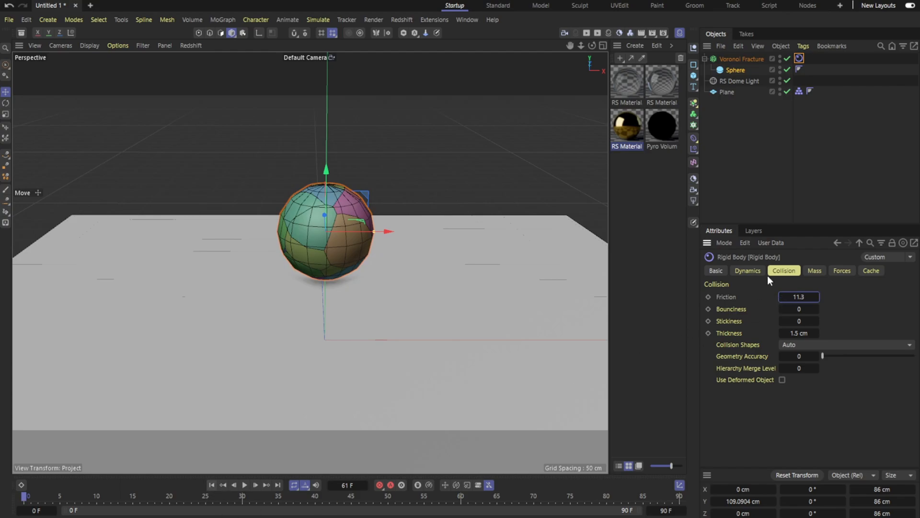
left_click(799, 297)
type("11")
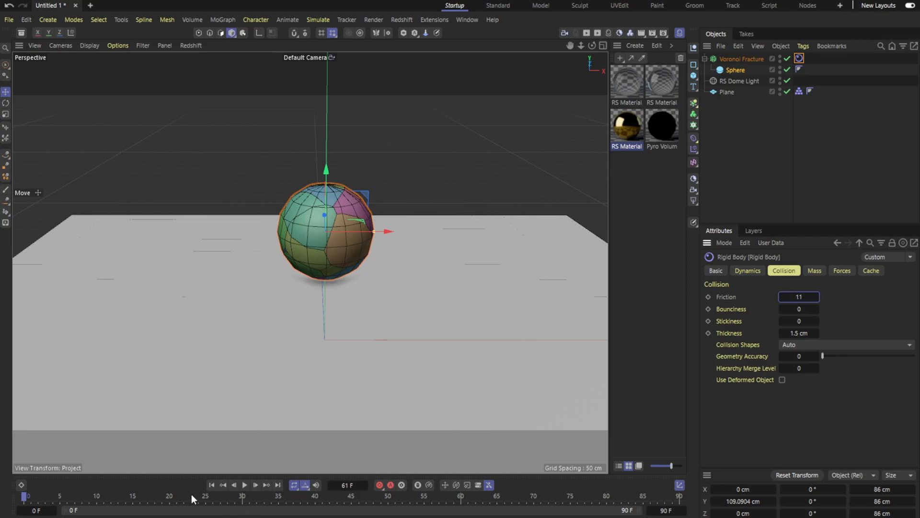
left_click(245, 485)
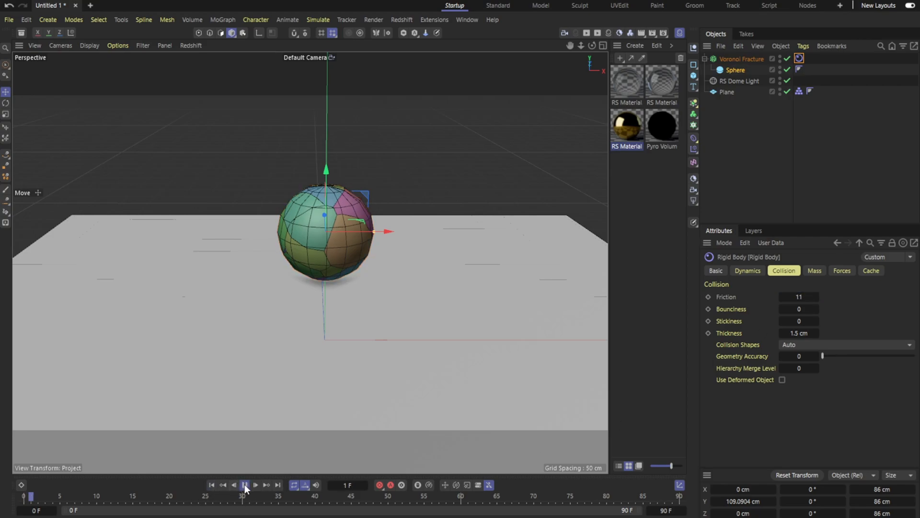
left_click(245, 483)
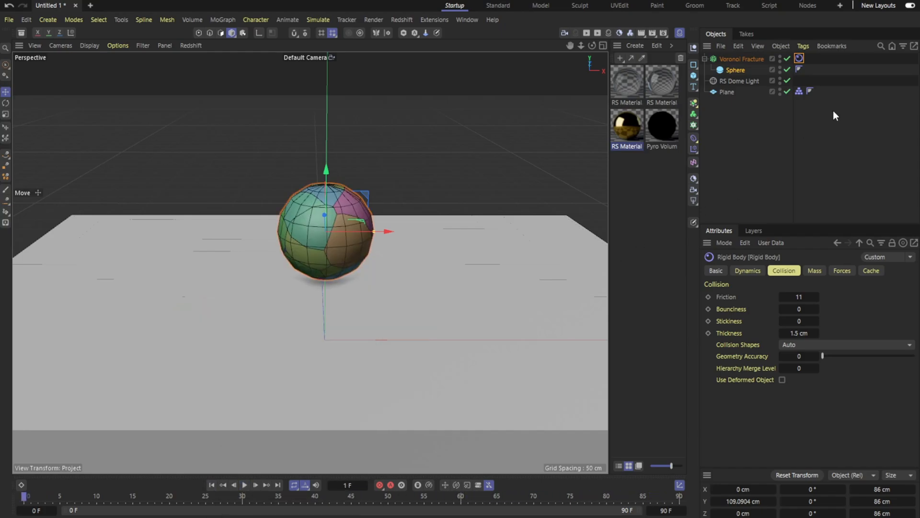
mouse_move(743, 98)
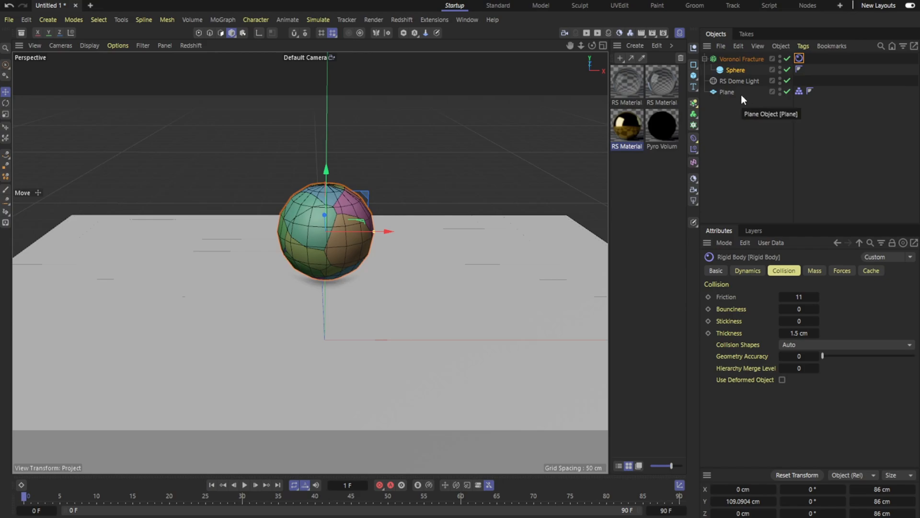
mouse_move(381, 203)
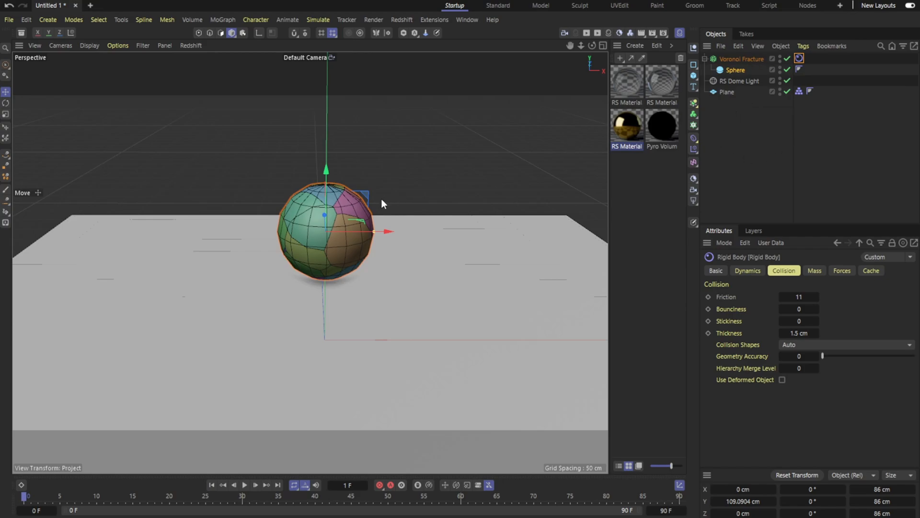
mouse_move(341, 261)
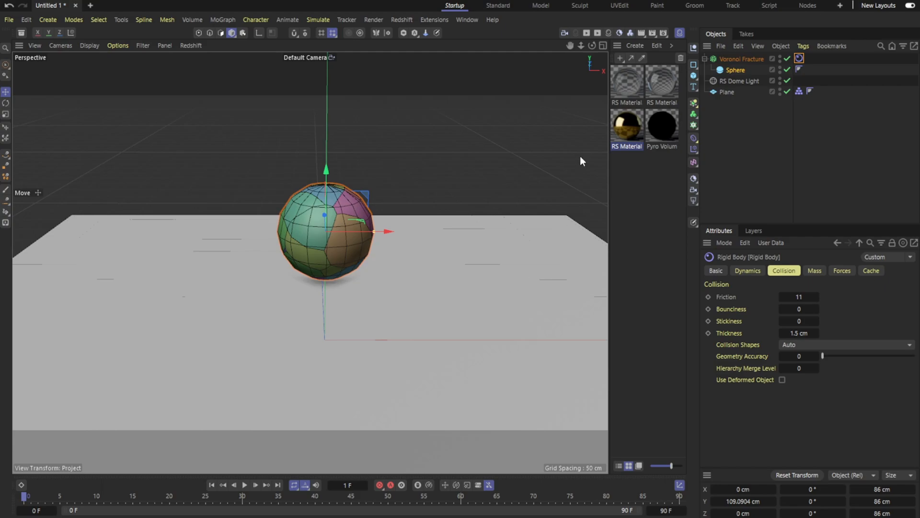
mouse_move(357, 235)
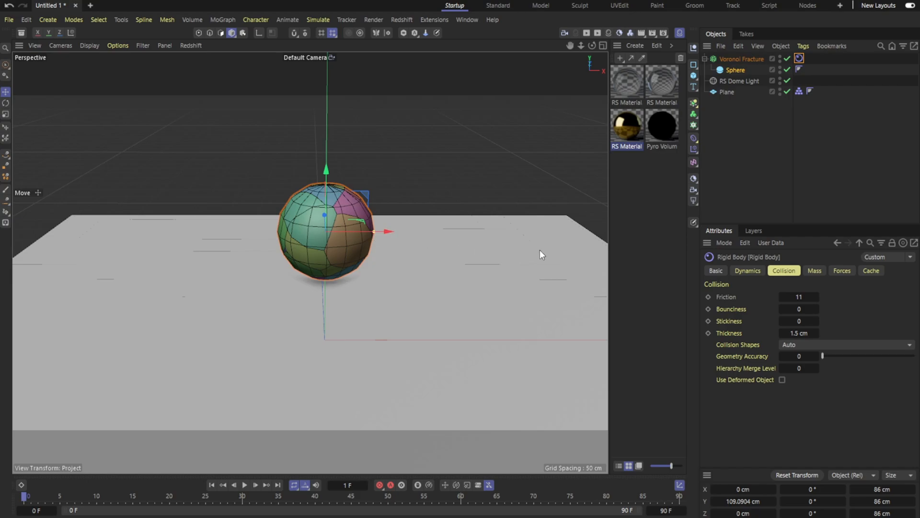
mouse_move(377, 263)
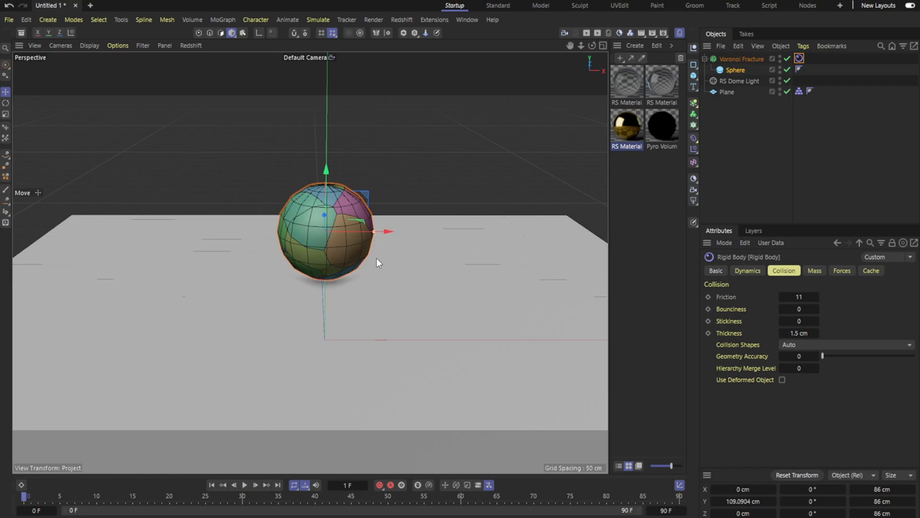
mouse_move(556, 304)
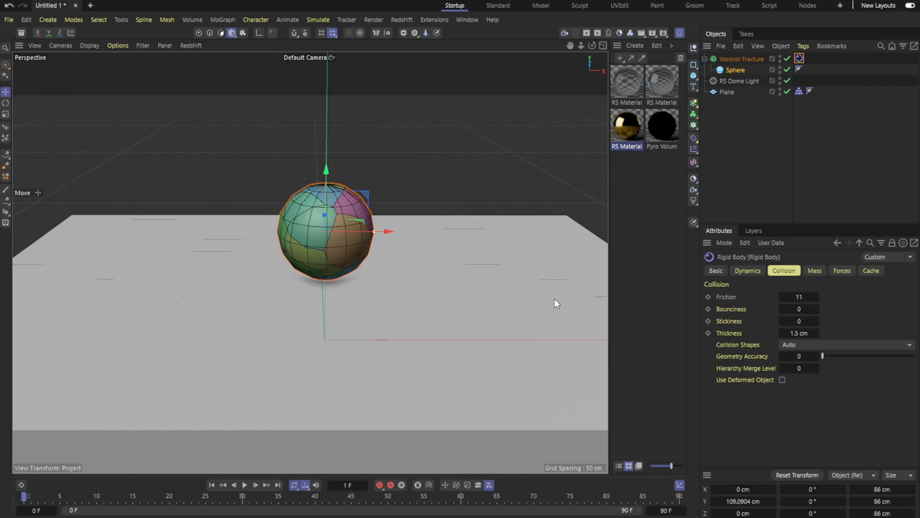
mouse_move(723, 97)
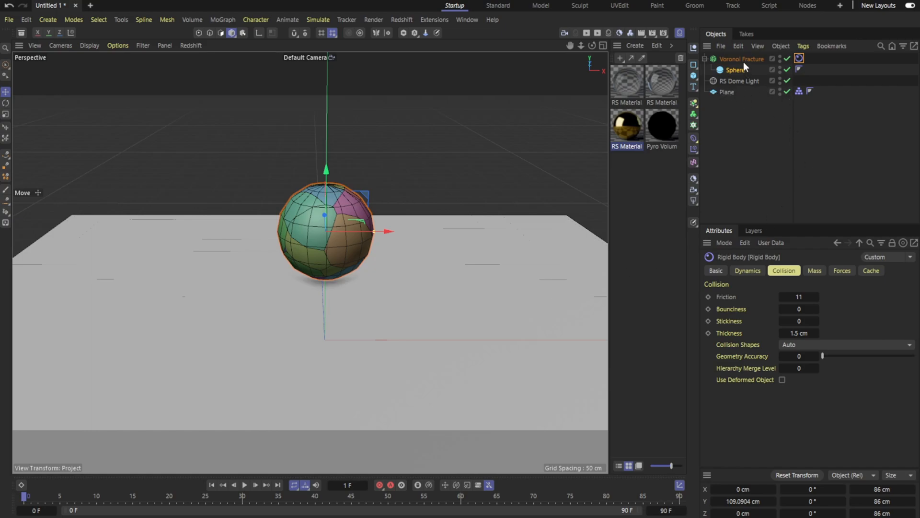
mouse_move(736, 61)
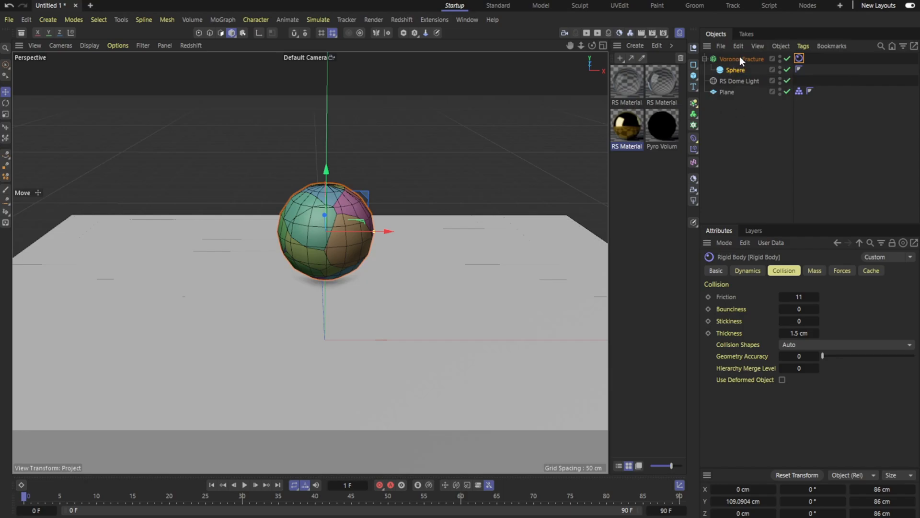
Add a Pyro Emitter tag to Voronoi Fracture and inspect the Pyro Output channels
right_click(742, 59)
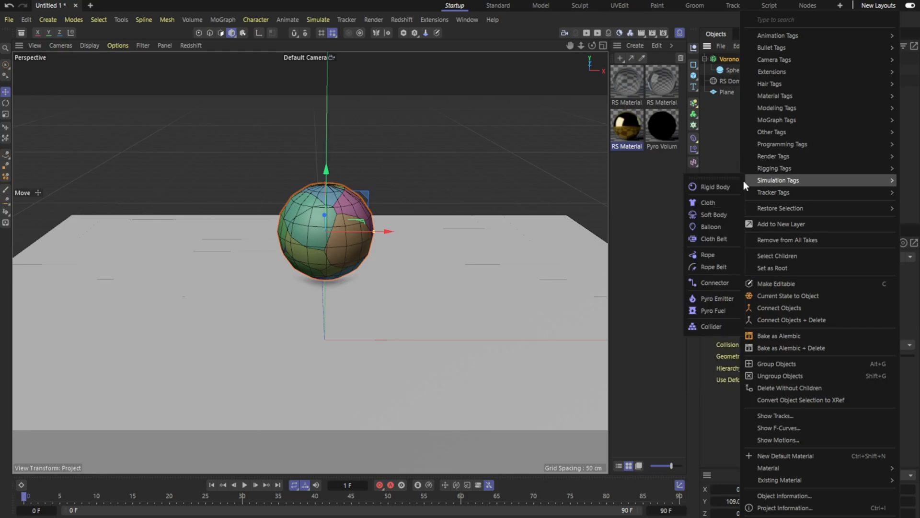
mouse_move(712, 295)
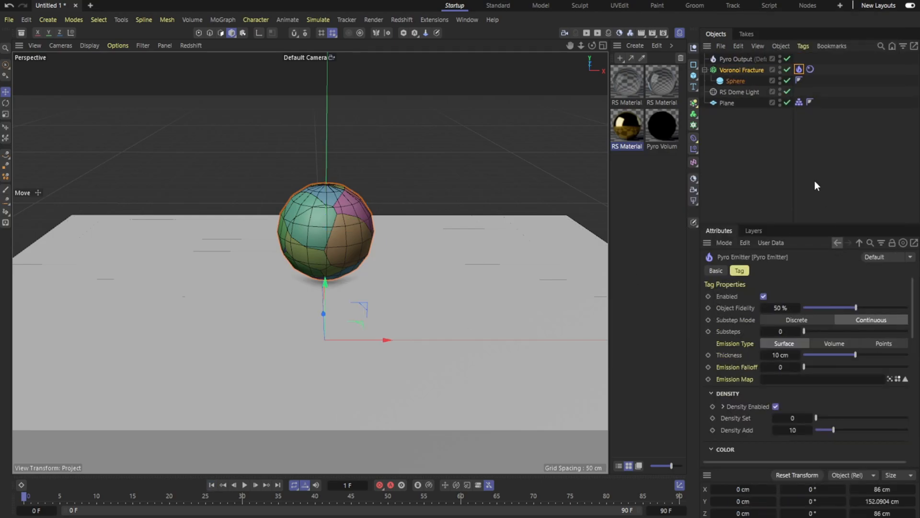
left_click(736, 59)
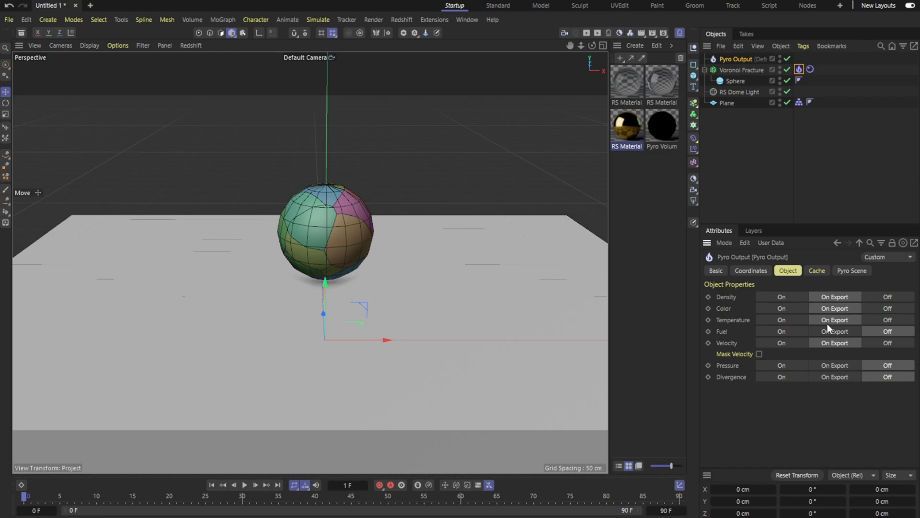
left_click(888, 320)
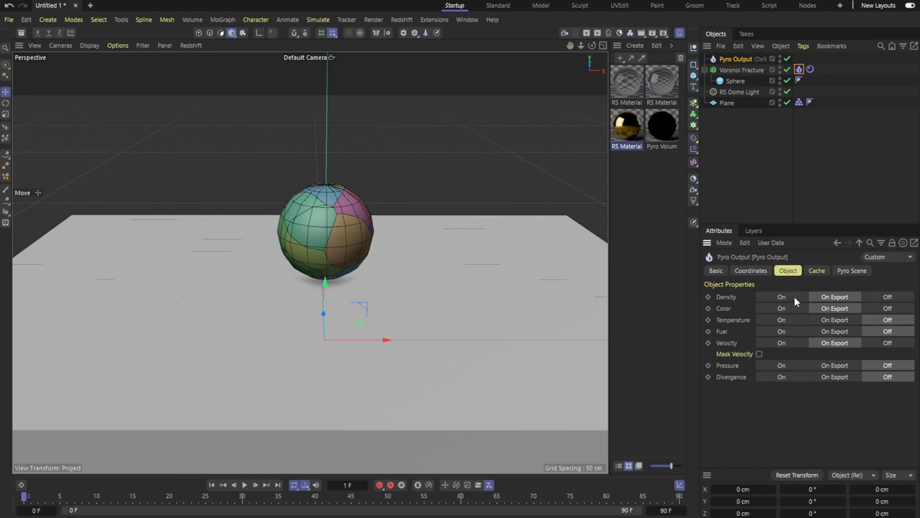
mouse_move(835, 297)
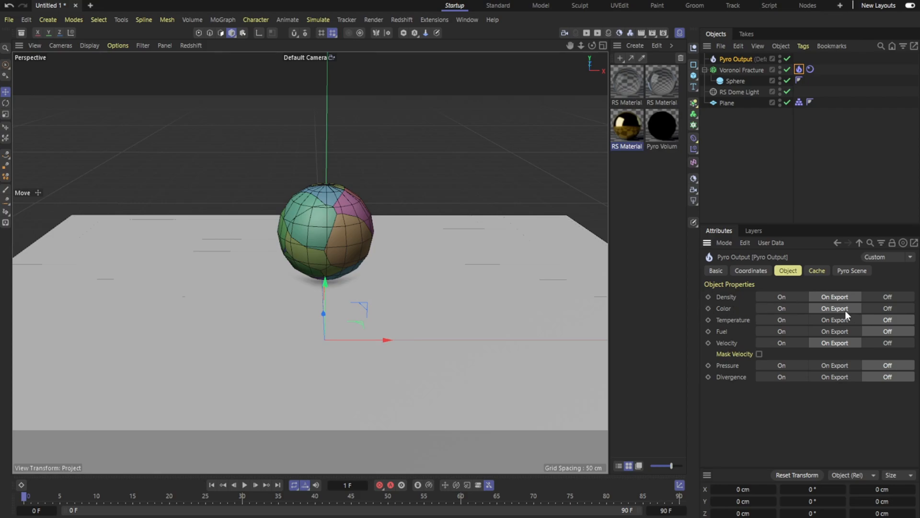
mouse_move(837, 311)
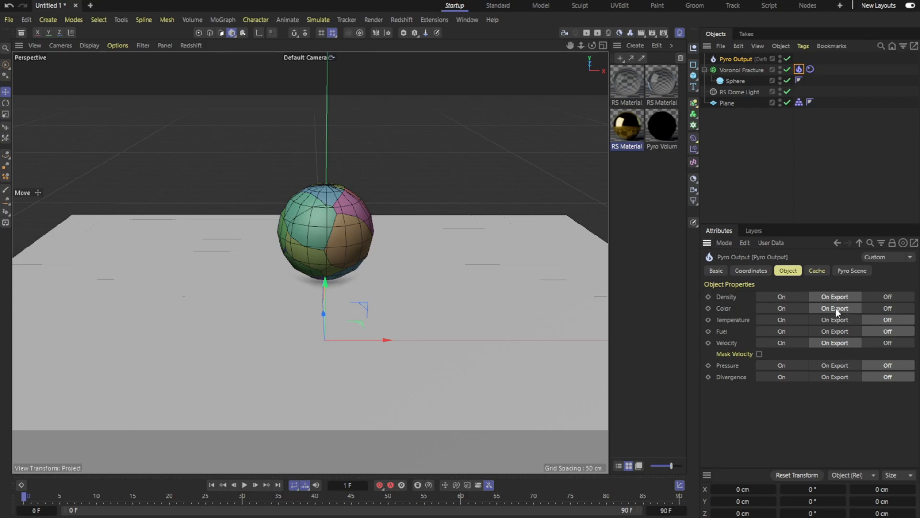
mouse_move(722, 324)
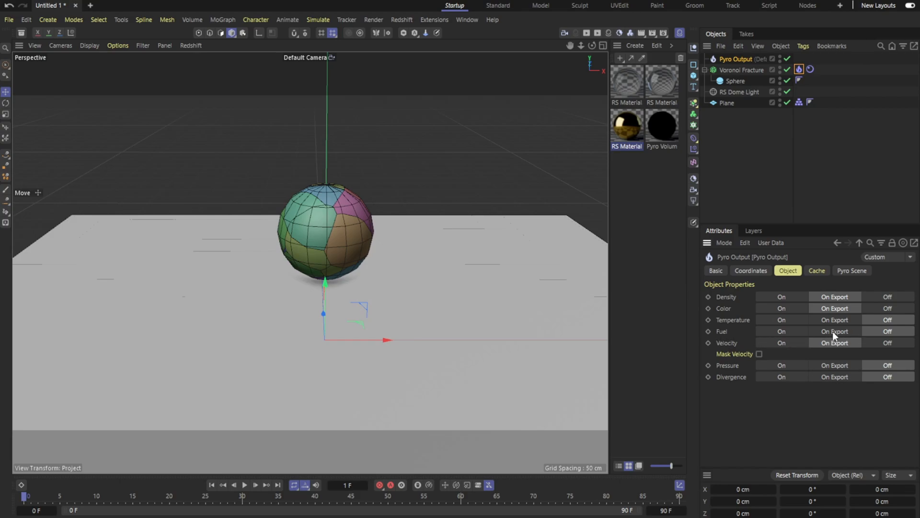
mouse_move(832, 322)
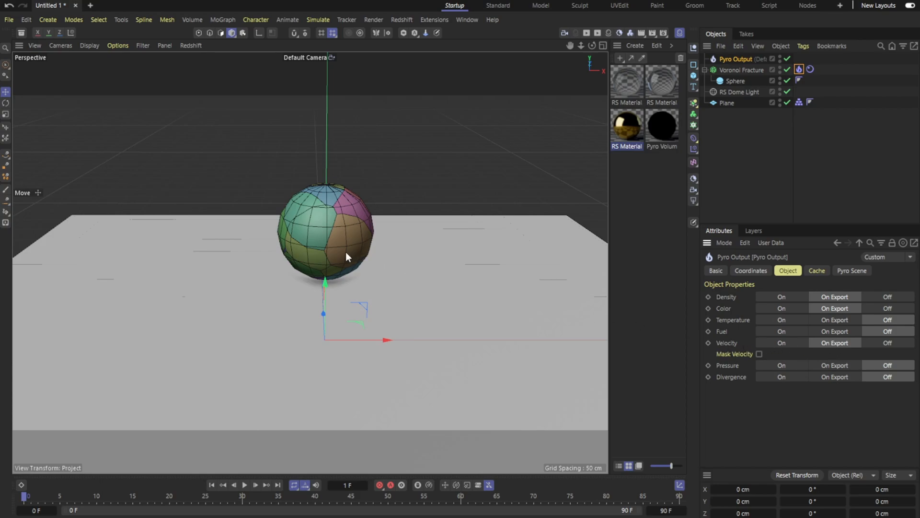
mouse_move(766, 316)
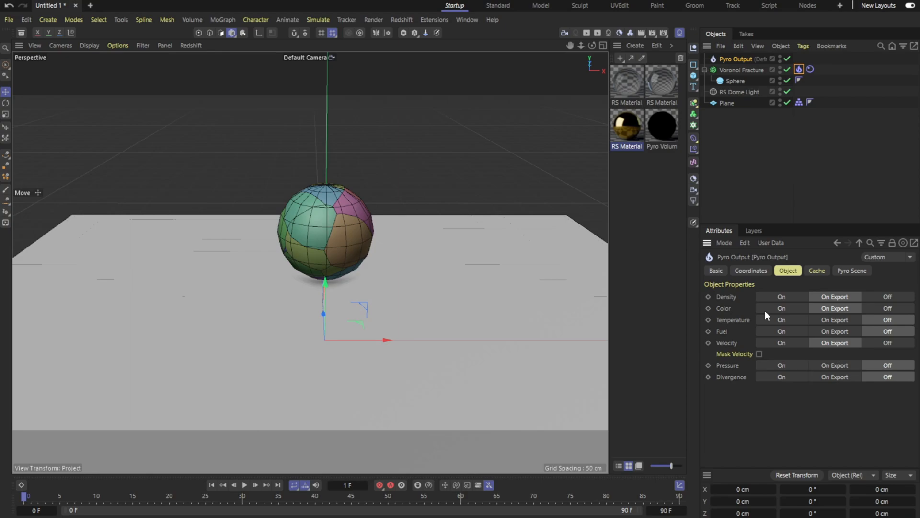
mouse_move(817, 168)
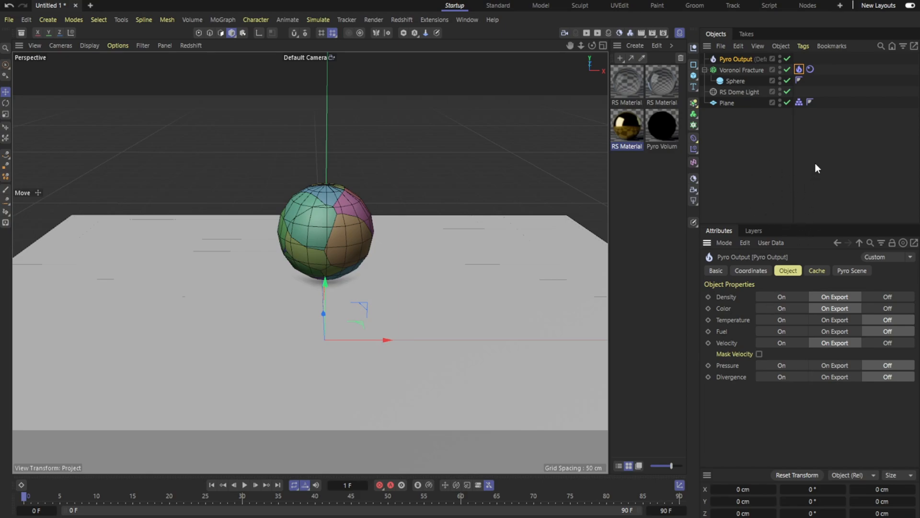
mouse_move(854, 274)
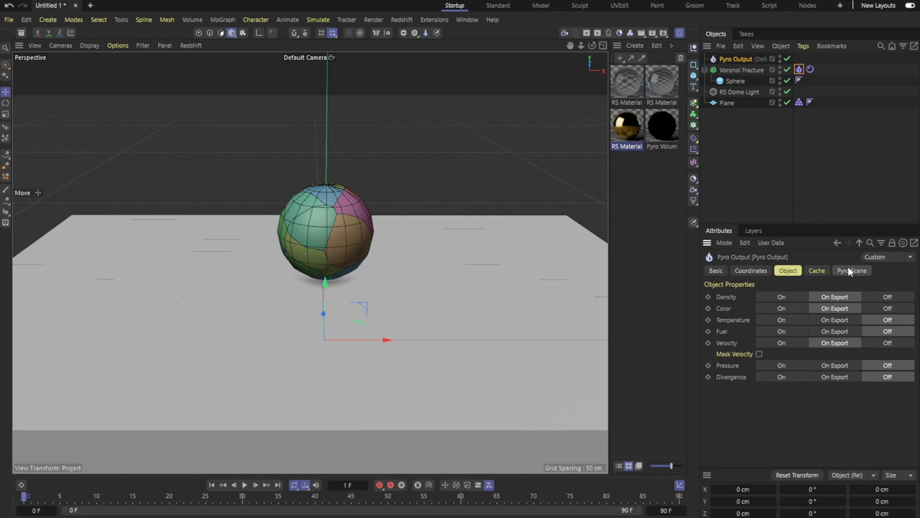
Check the Pyro Scene tab and scroll through the Pyro Emitter tag's attributes
left_click(852, 270)
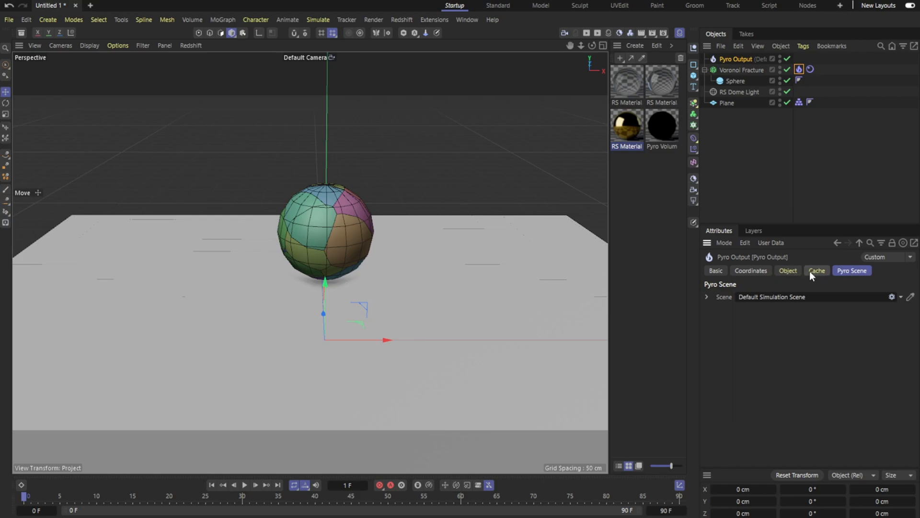
left_click(788, 271)
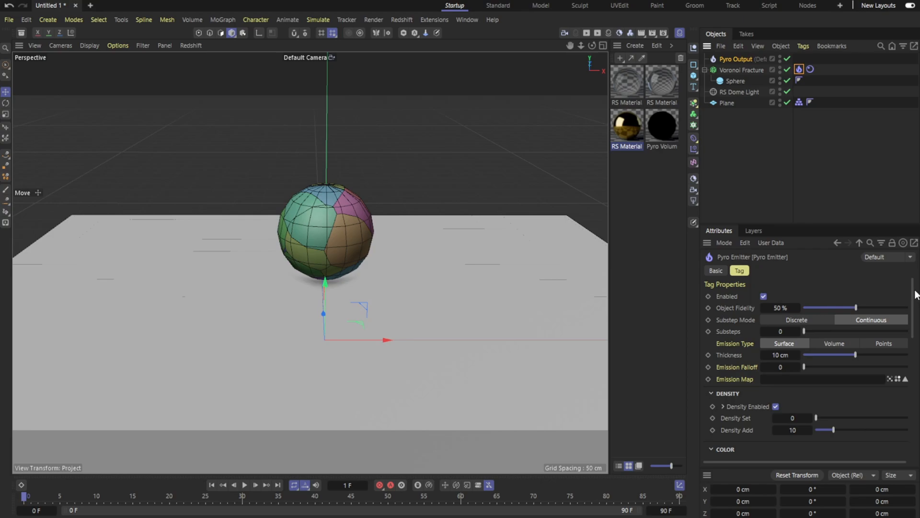
scroll("down", 3)
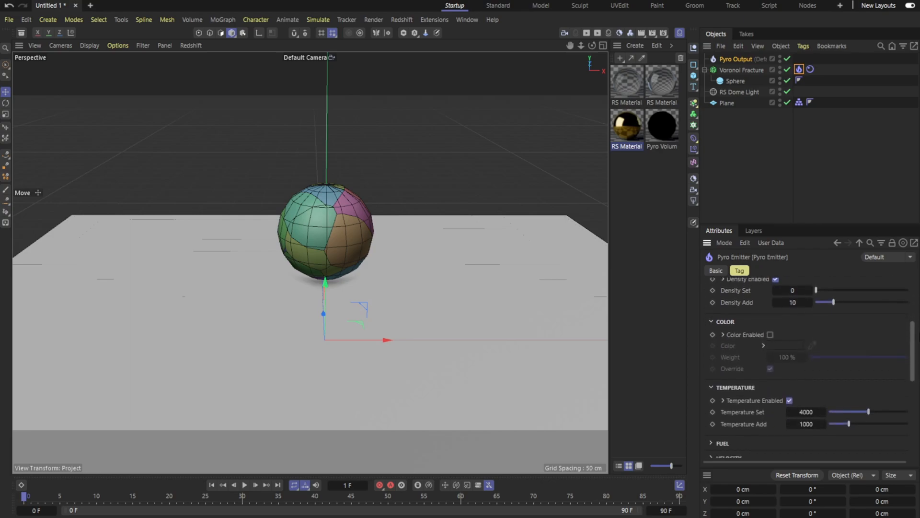
scroll("down", 3)
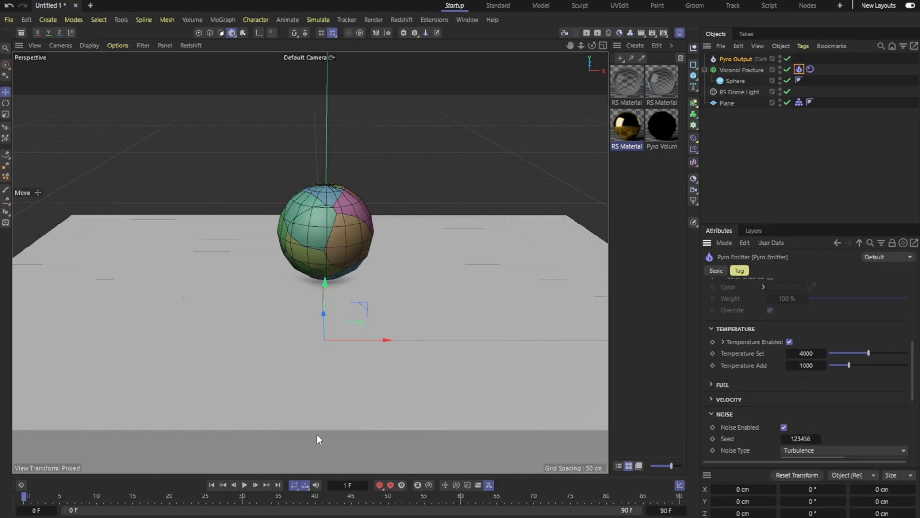
Preview the fire and smoke simulation briefly, then stop and return to frame one
left_click(236, 498)
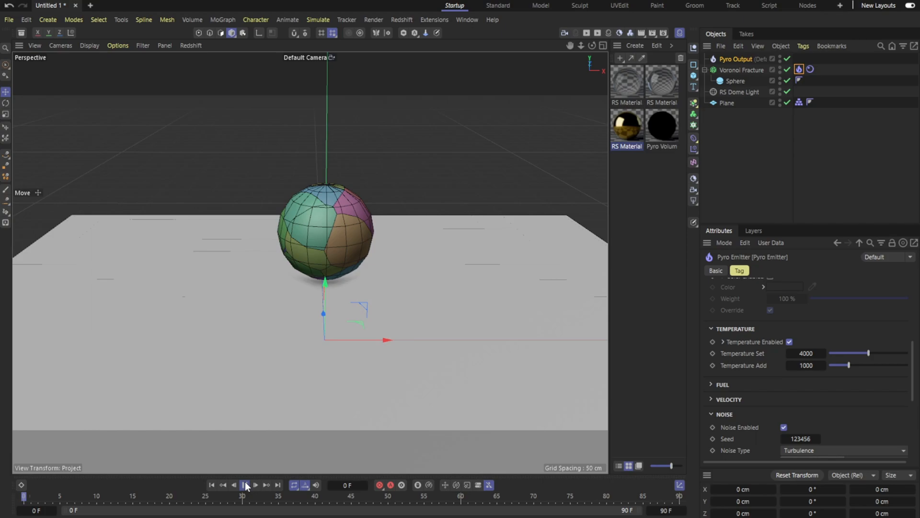
left_click(248, 484)
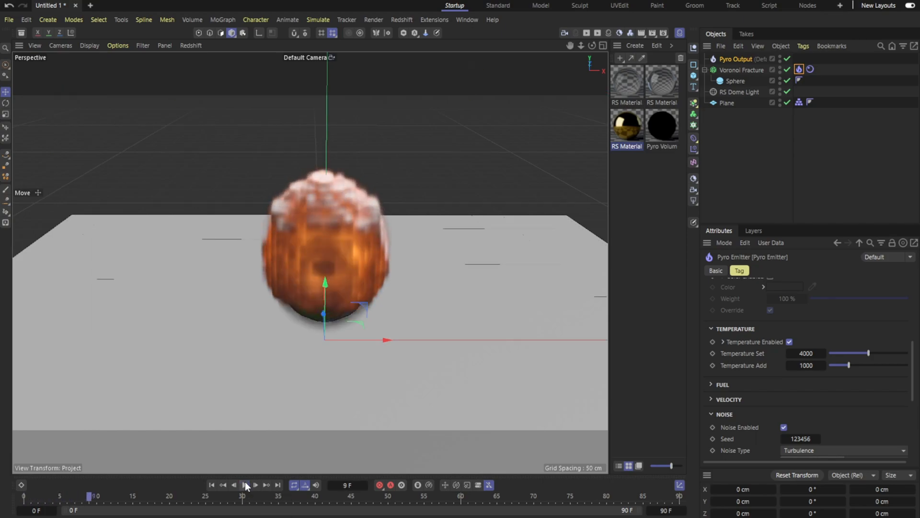
left_click(211, 498)
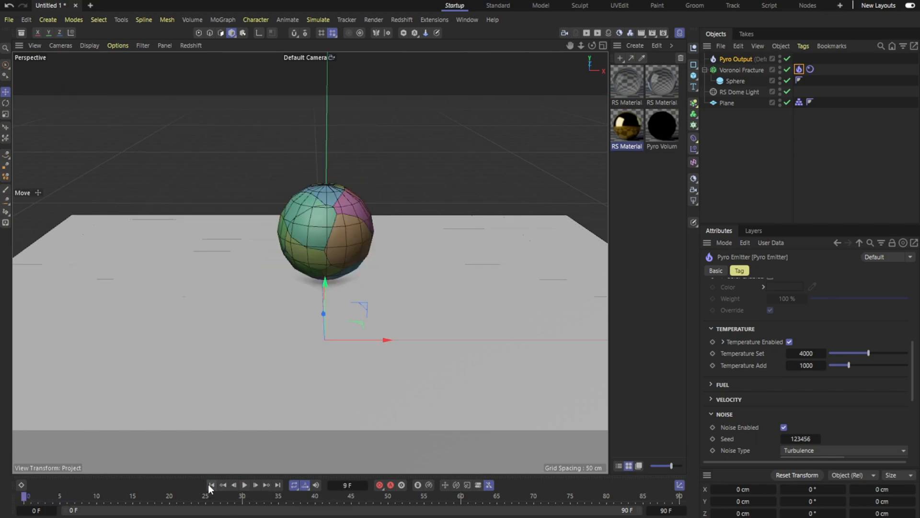
left_click(790, 342)
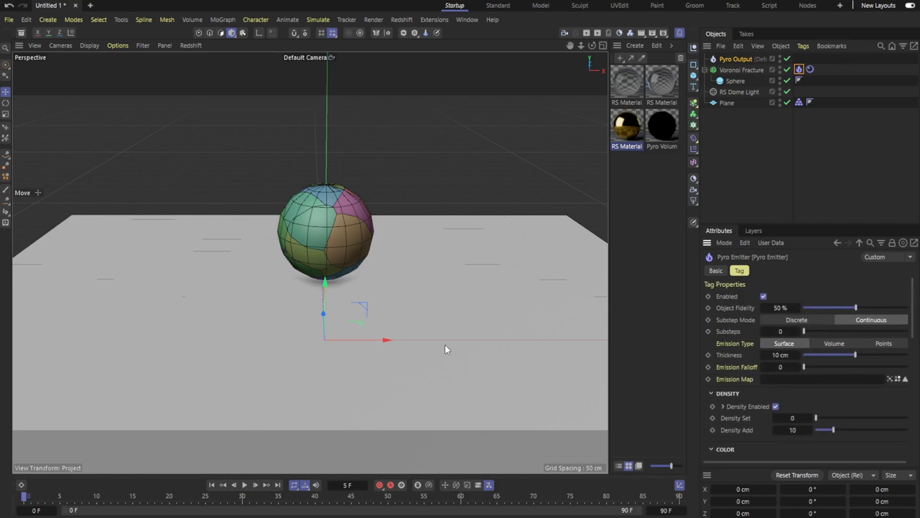
mouse_move(269, 249)
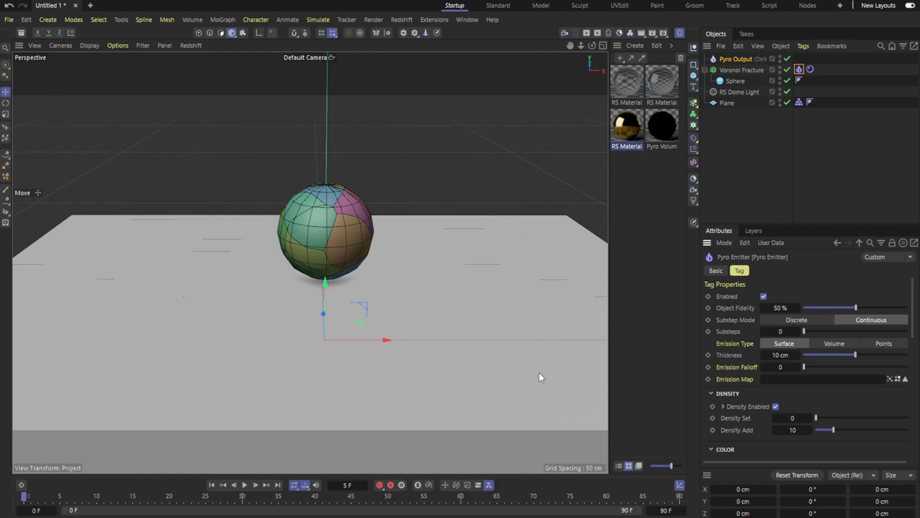
mouse_move(763, 297)
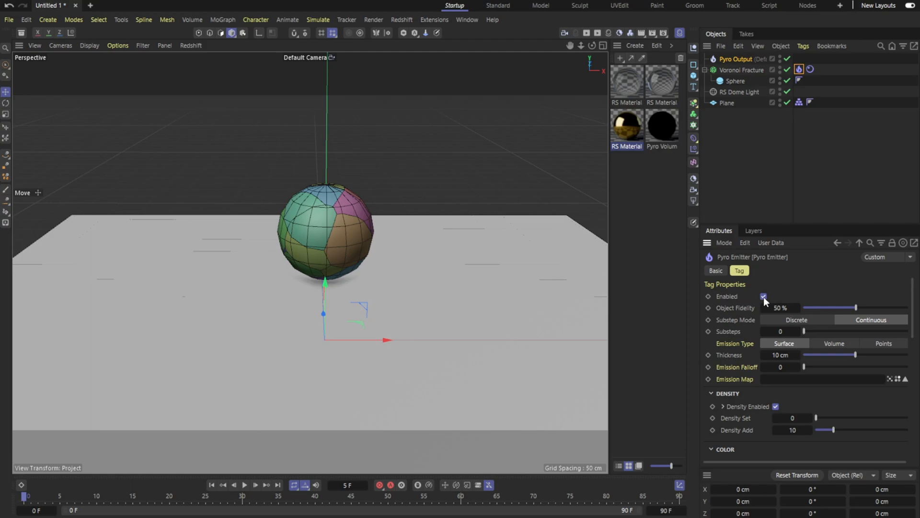
Key the Pyro Emitter's Enabled option off at frame 13 and on at frame 14
left_click(763, 297)
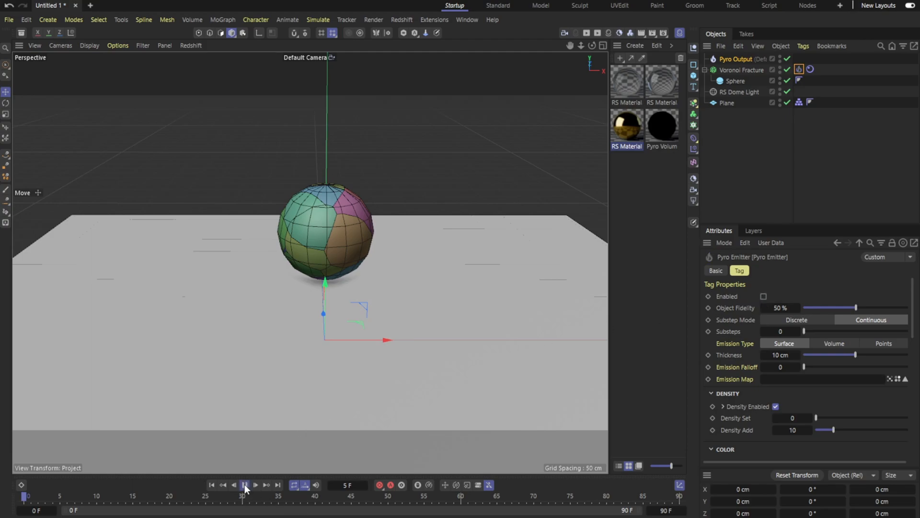
left_click(245, 484)
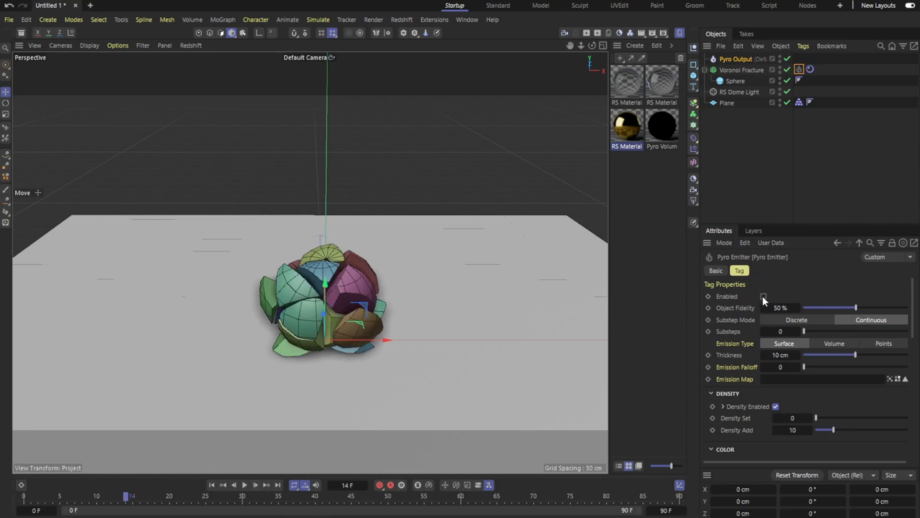
left_click(763, 296)
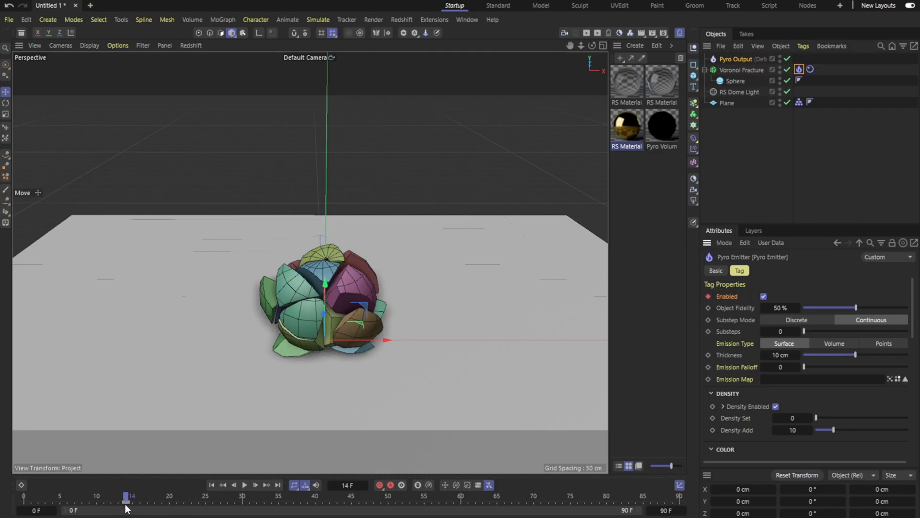
mouse_move(228, 508)
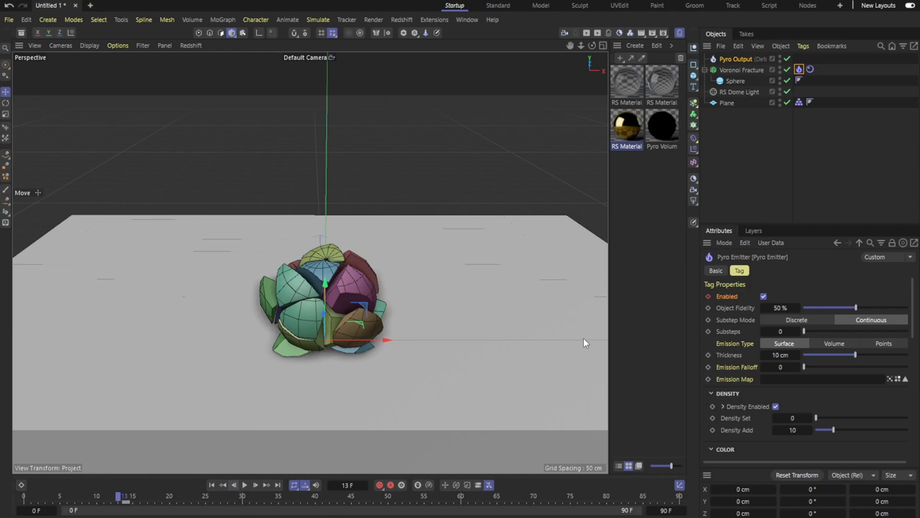
left_click(764, 297)
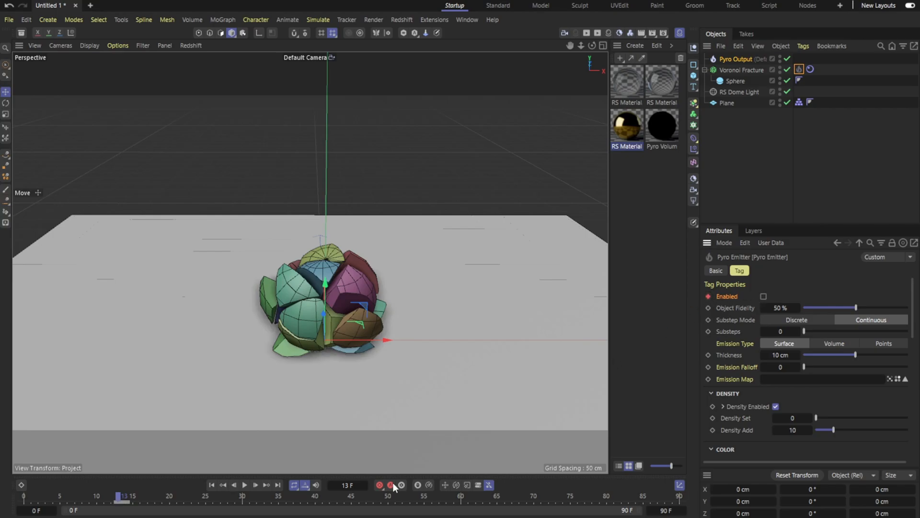
left_click(212, 498)
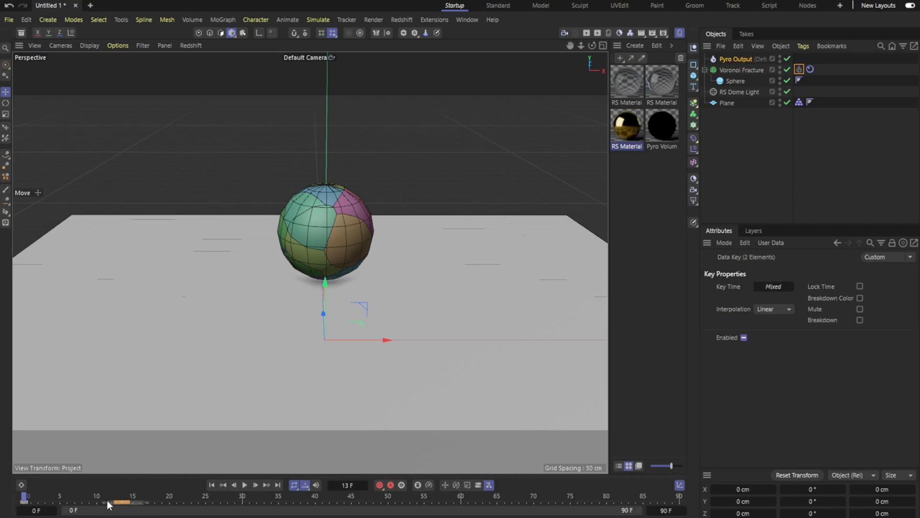
mouse_move(166, 509)
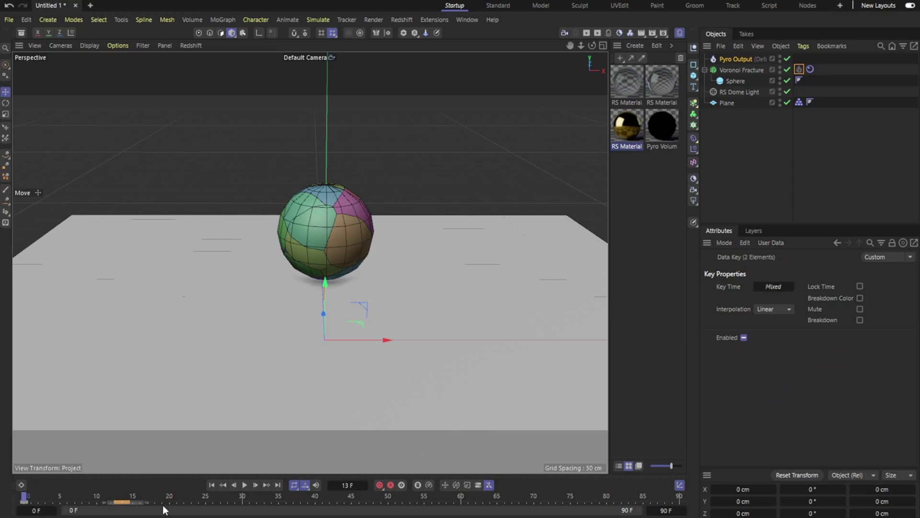
mouse_move(431, 408)
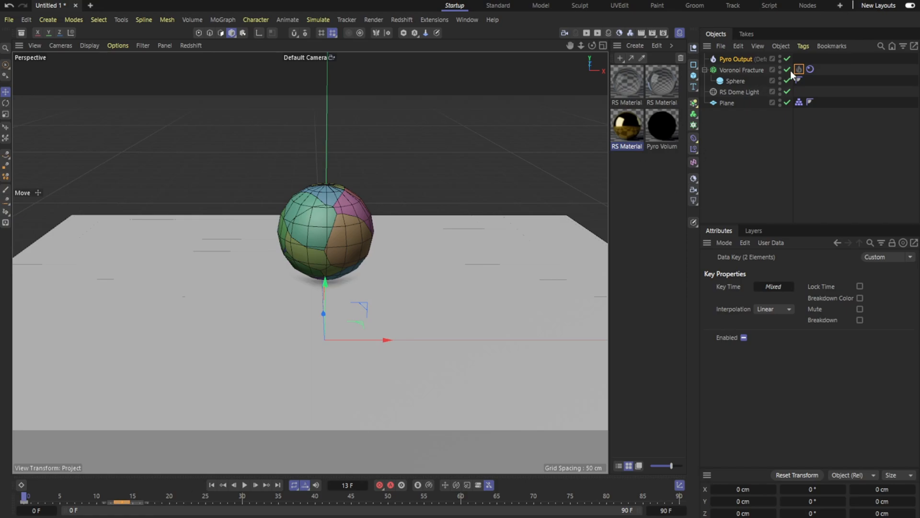
left_click(800, 70)
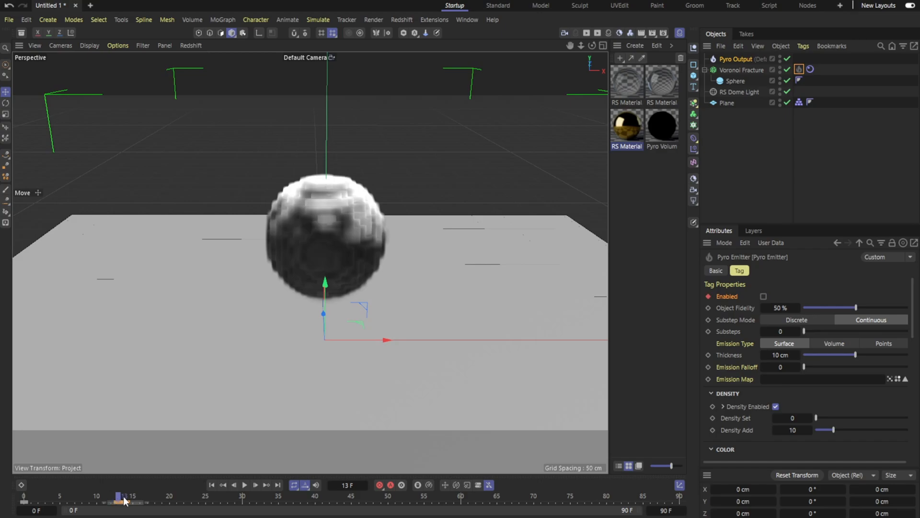
left_click_drag(124, 496, 24, 496)
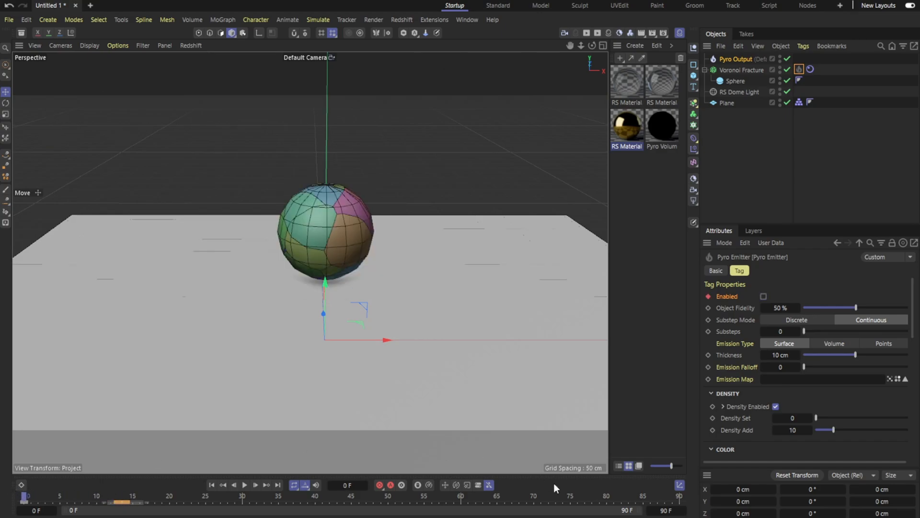
mouse_move(214, 500)
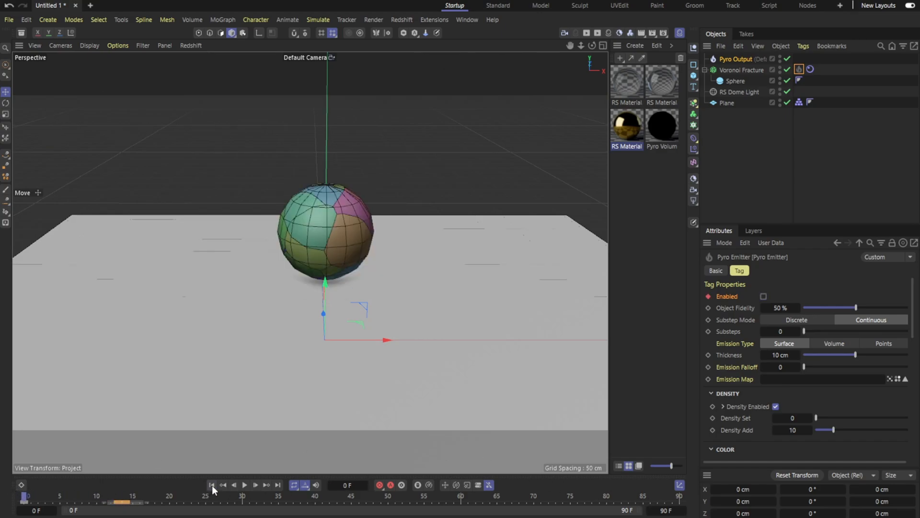
Rewind and play the simulation to watch smoke billow after impact, then stop
left_click(245, 497)
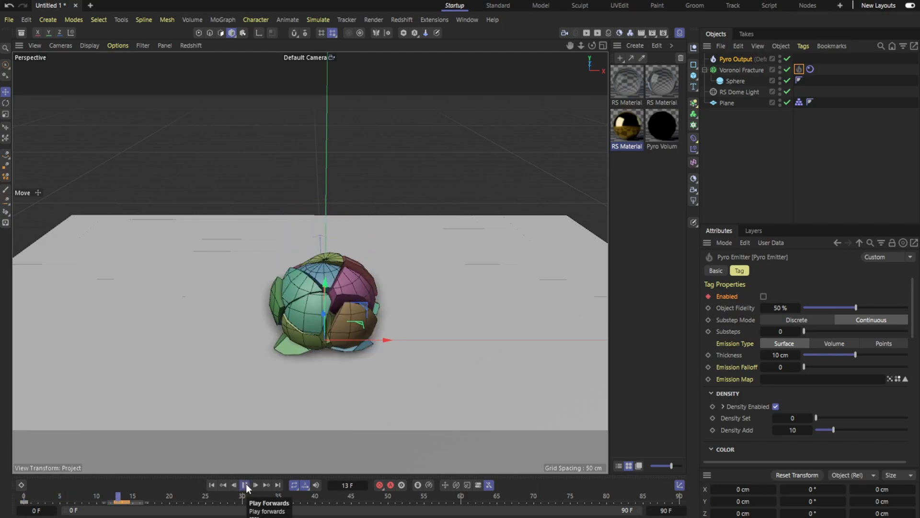
left_click(246, 484)
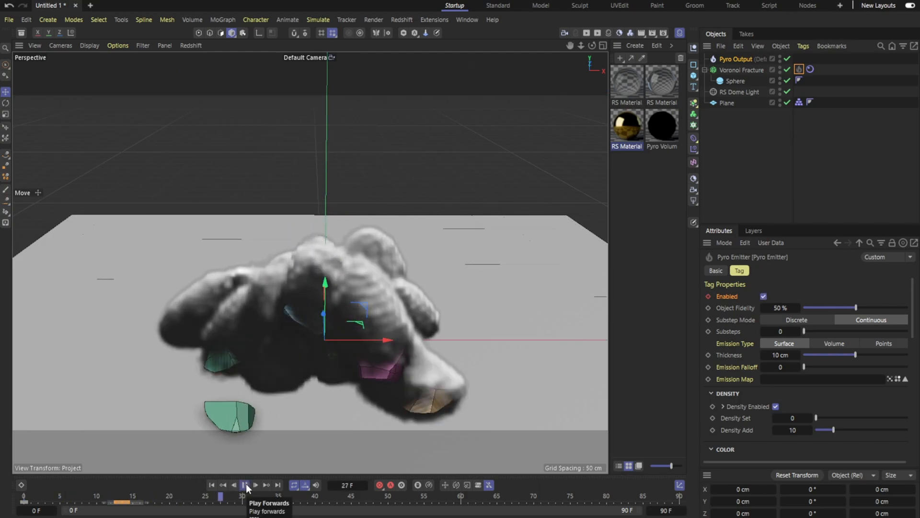
left_click(246, 484)
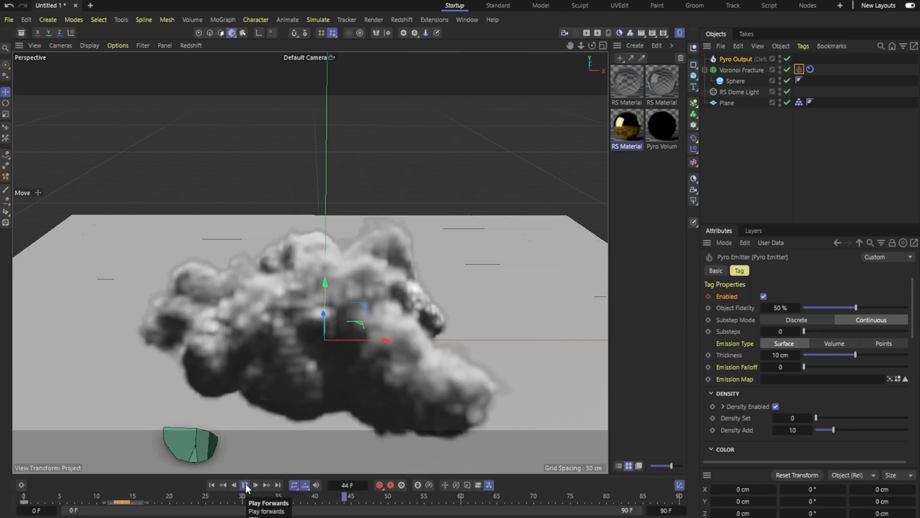
left_click(246, 483)
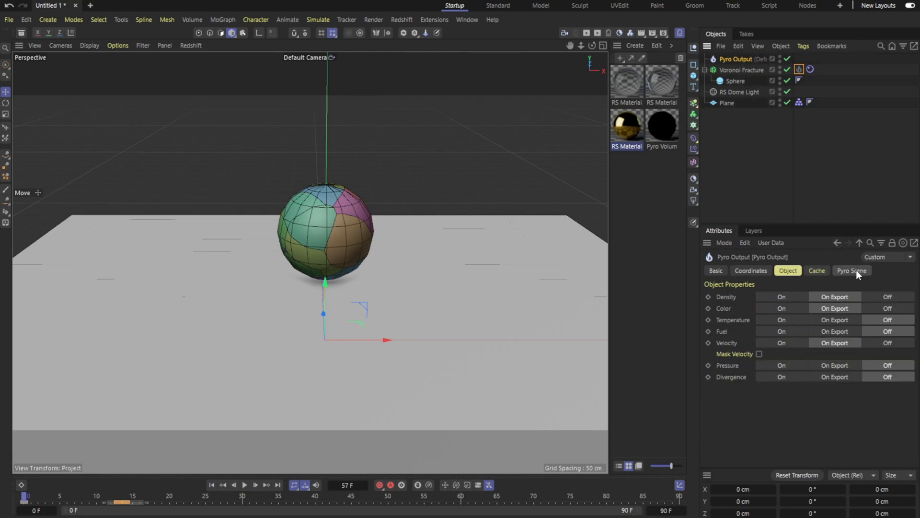
In the Pyro Scene density settings, raise Relative Density Dissipation to 34%
left_click(852, 270)
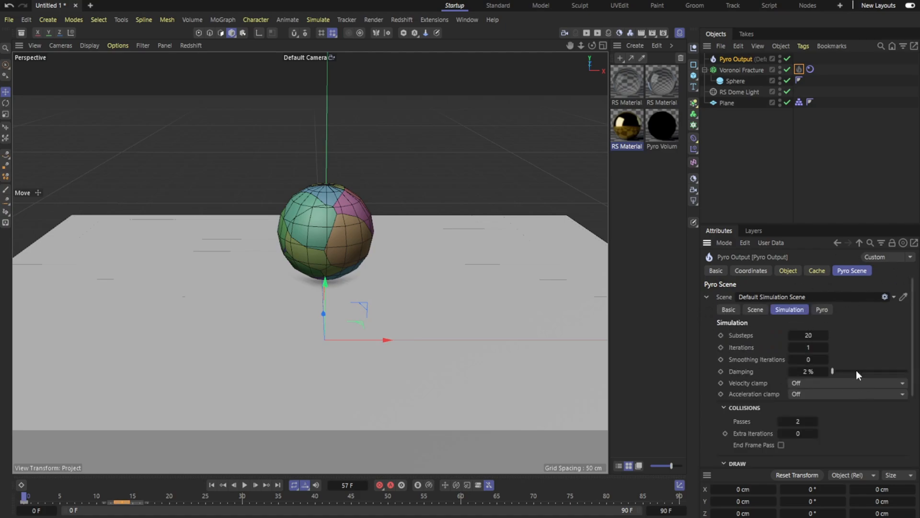
scroll("down", 3)
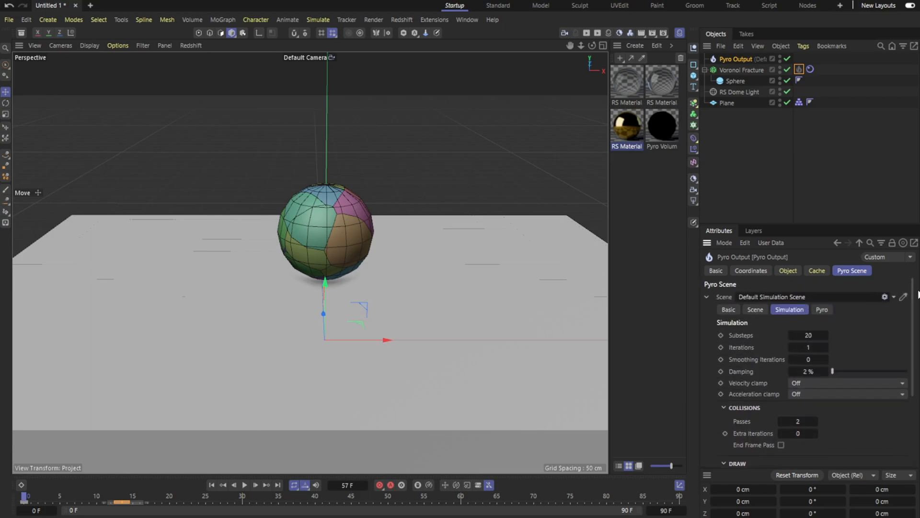
left_click(822, 309)
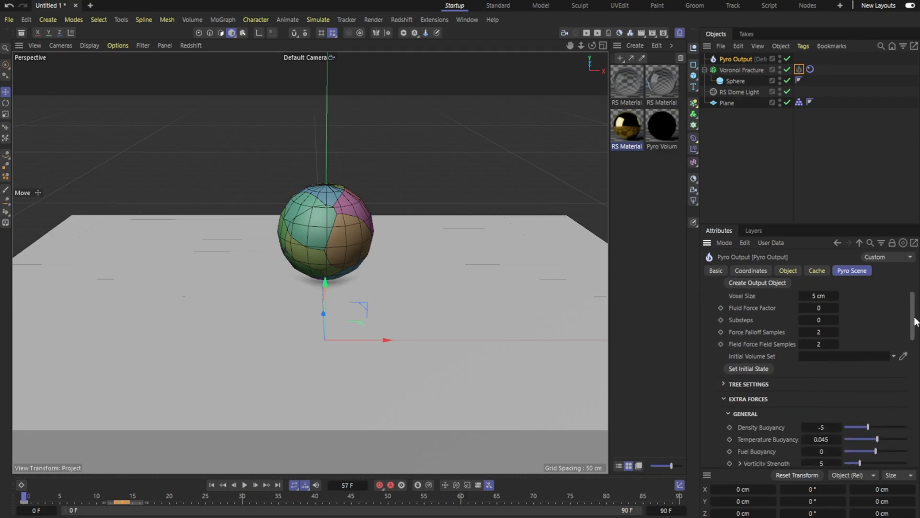
scroll("down", 3)
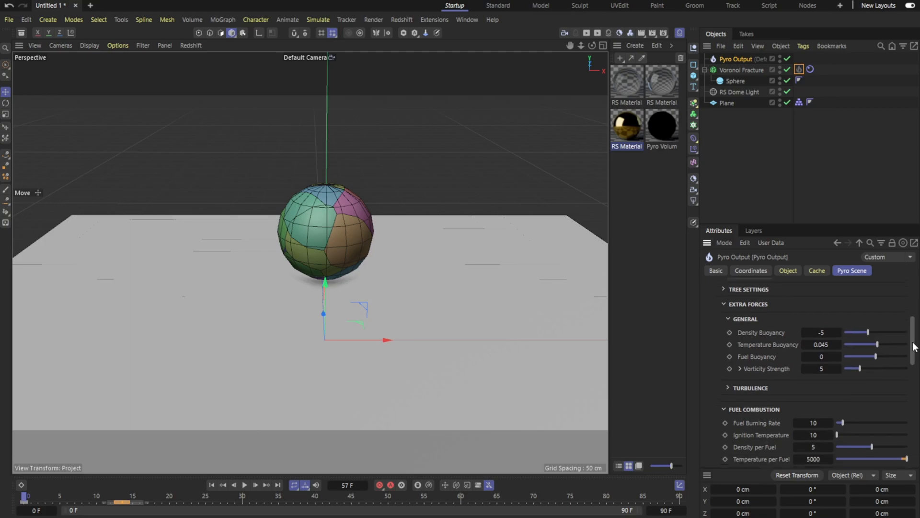
scroll("down", 3)
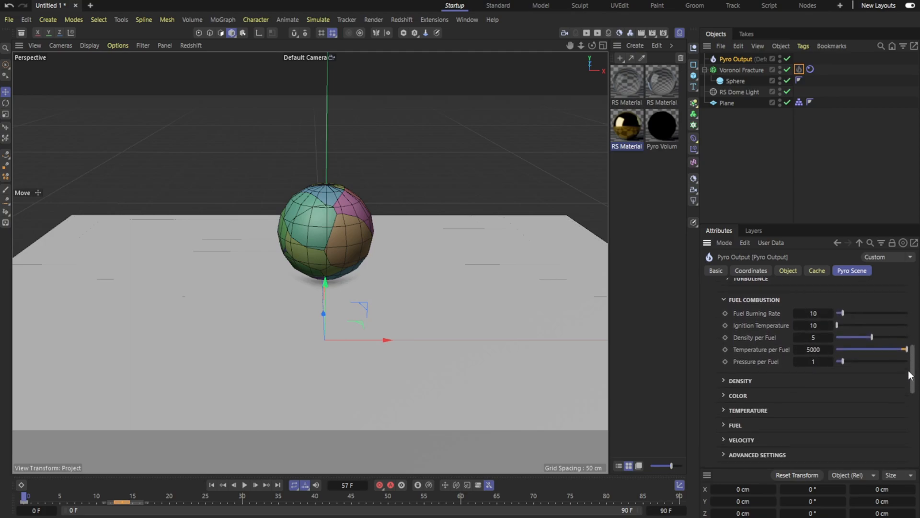
left_click(725, 381)
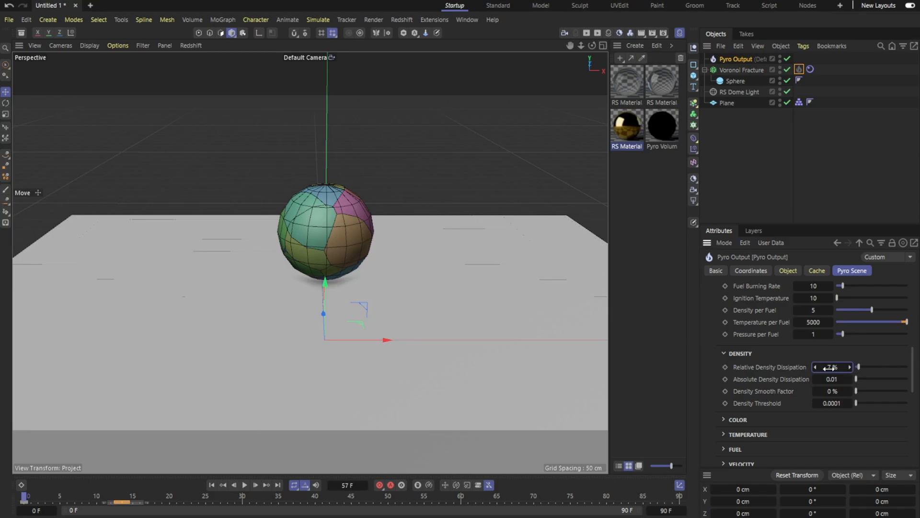
left_click_drag(828, 367, 863, 367)
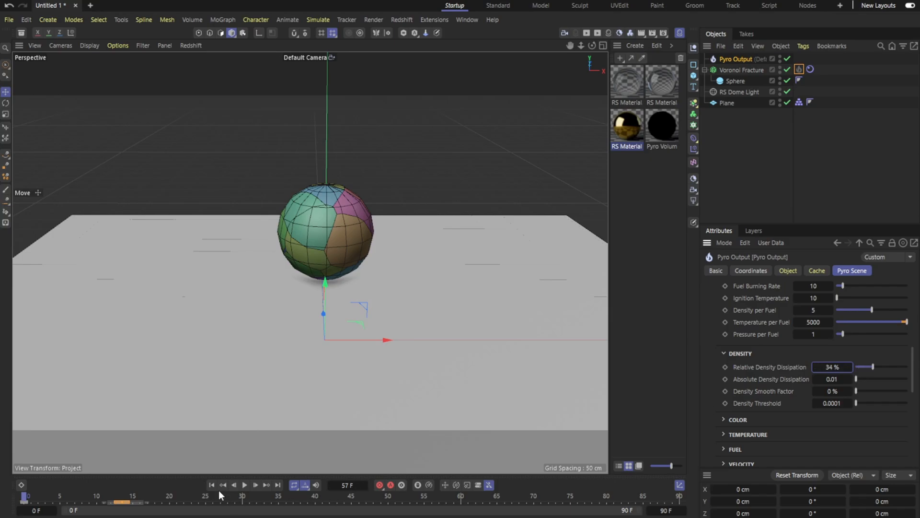
left_click(247, 484)
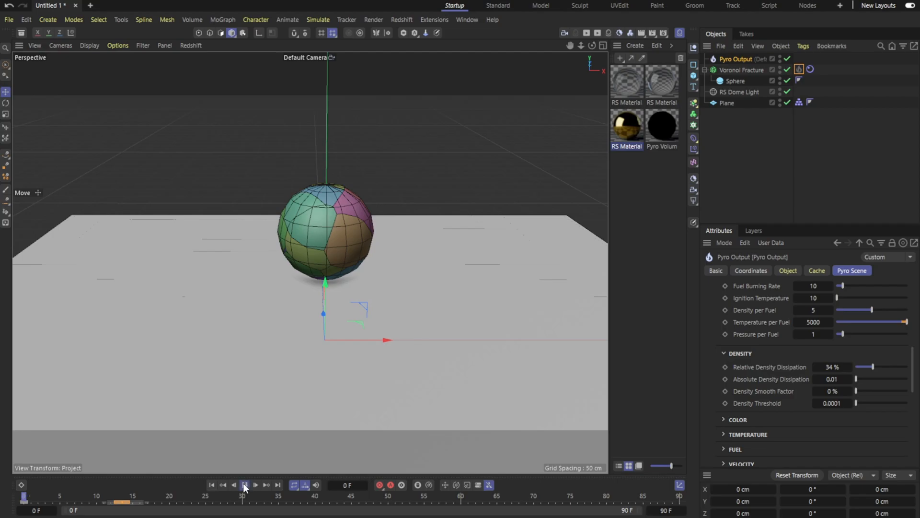
left_click(245, 485)
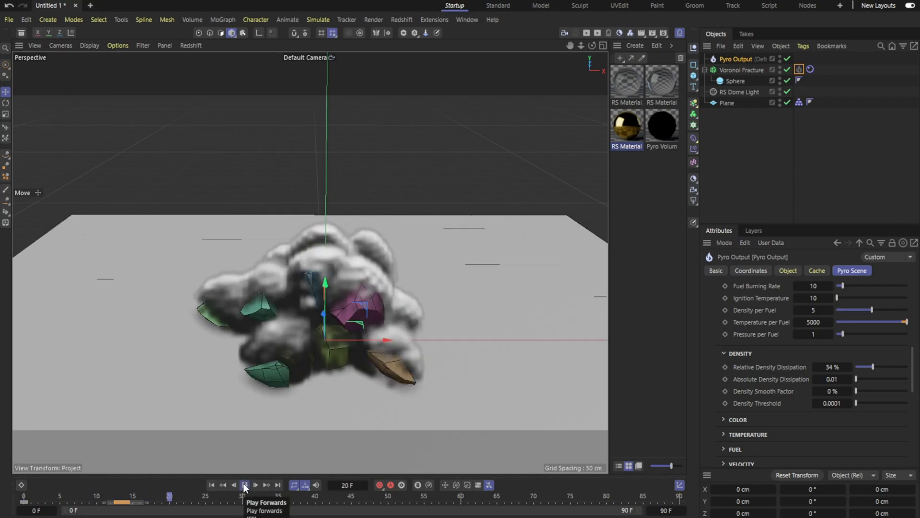
left_click(246, 484)
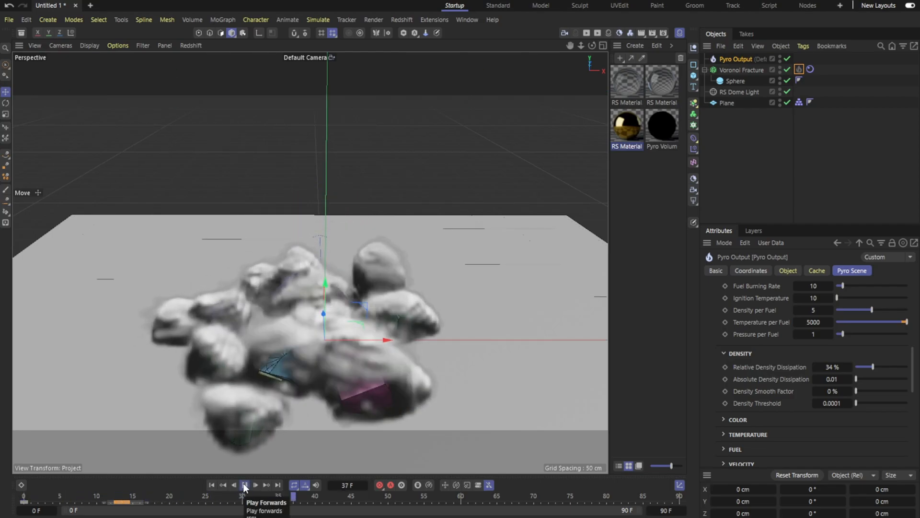
left_click(246, 485)
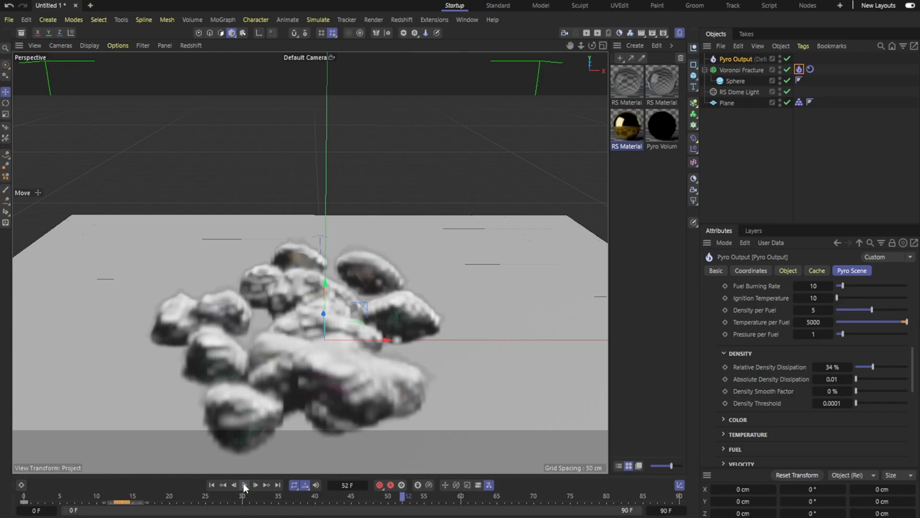
left_click(215, 483)
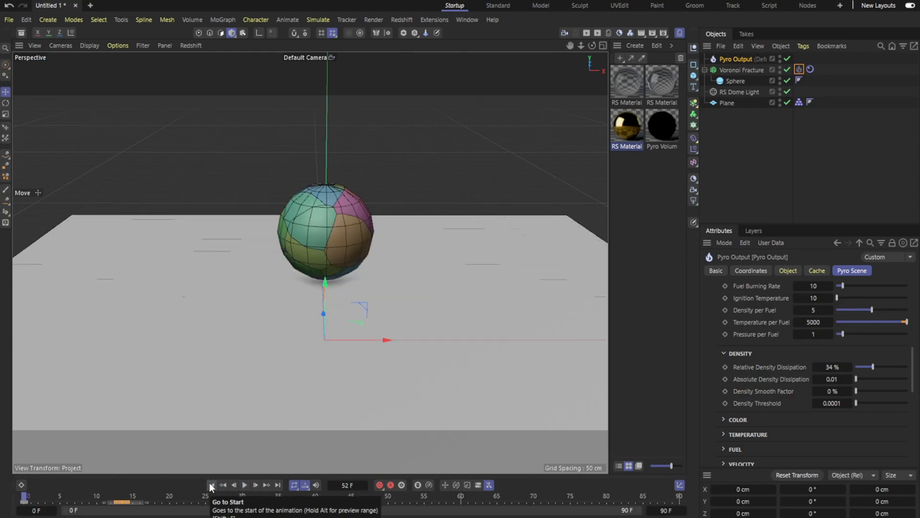
mouse_move(358, 474)
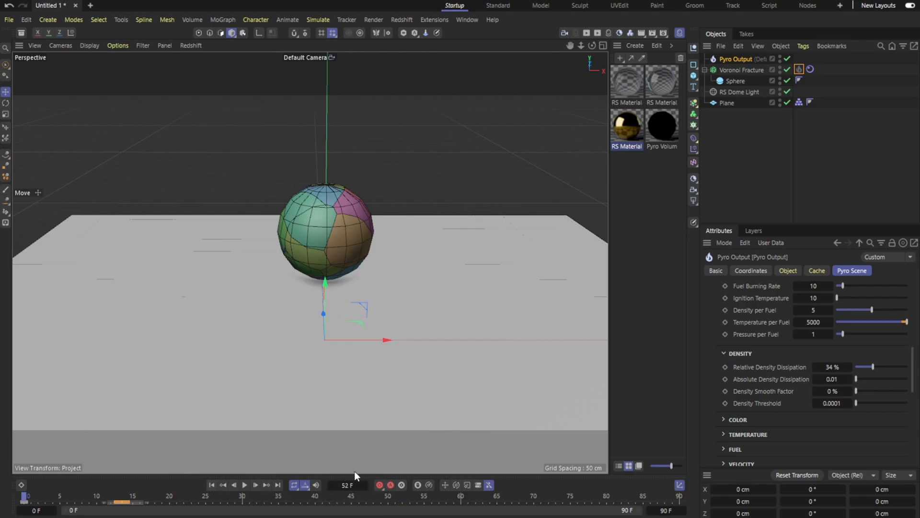
mouse_move(740, 371)
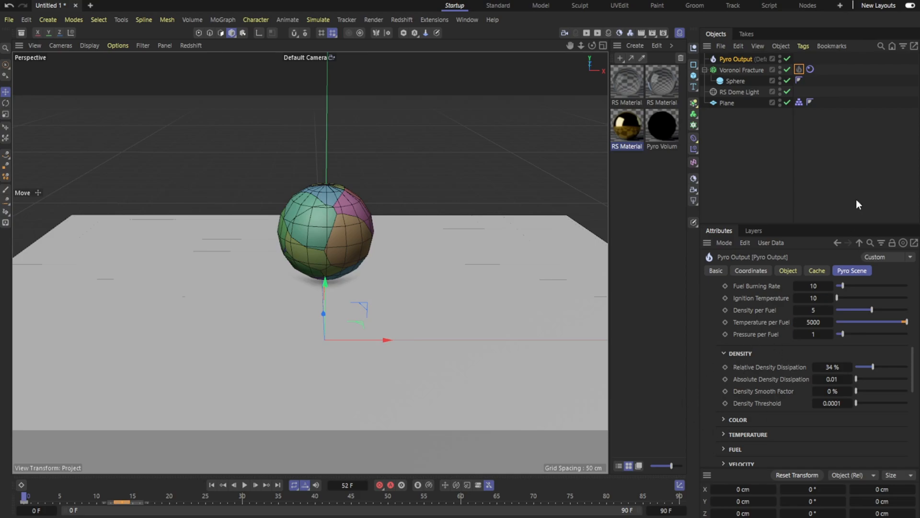
mouse_move(824, 219)
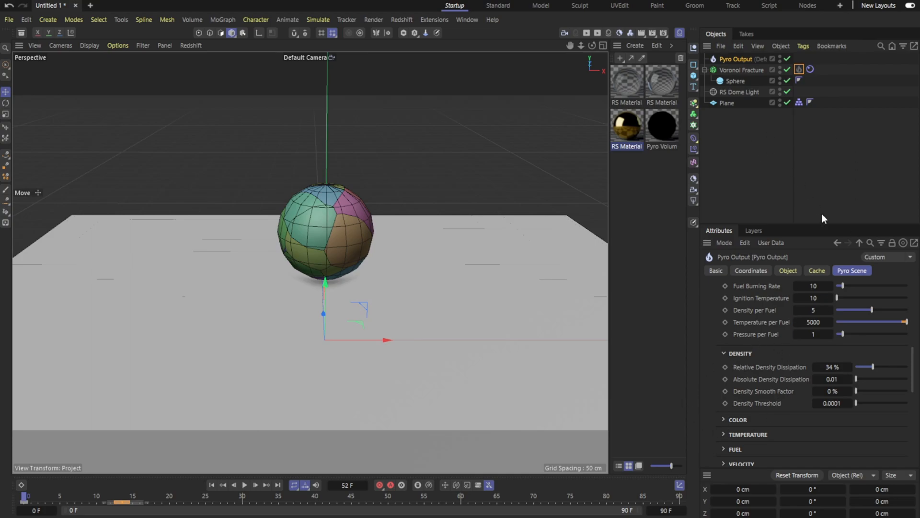
mouse_move(911, 379)
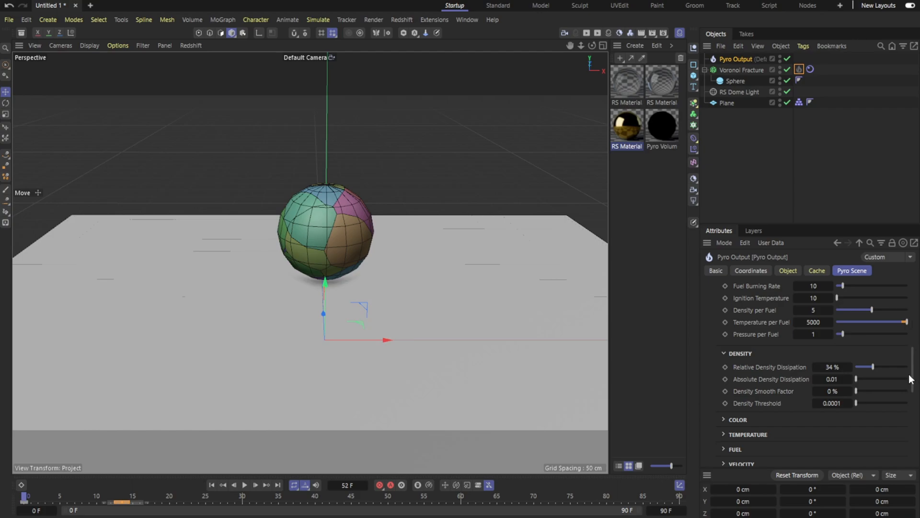
mouse_move(912, 362)
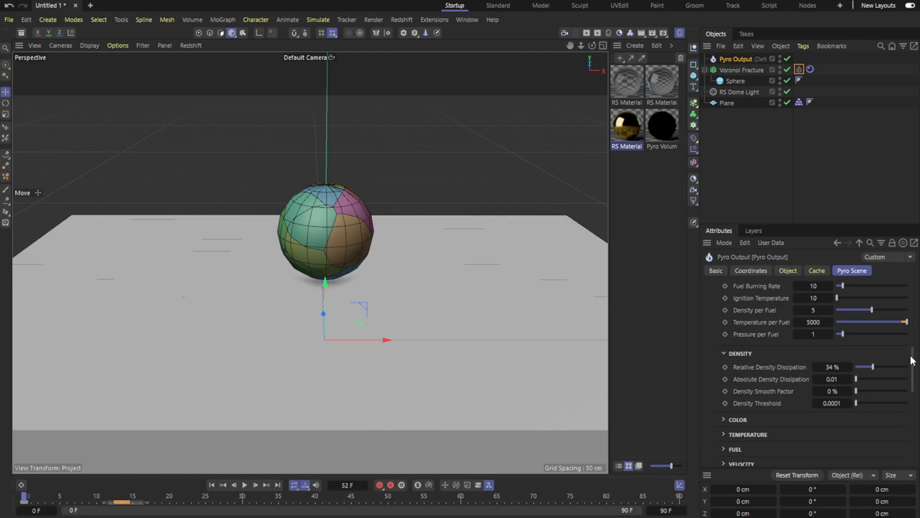
scroll("down", 3)
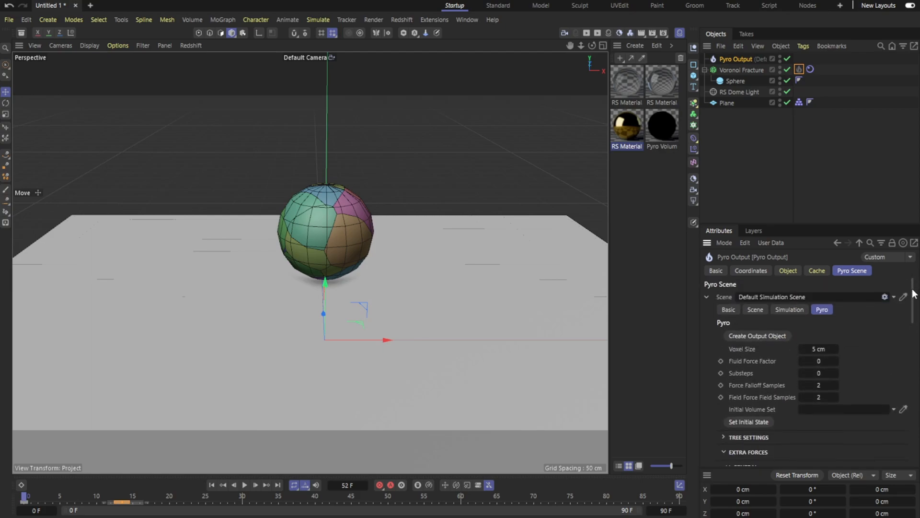
mouse_move(528, 86)
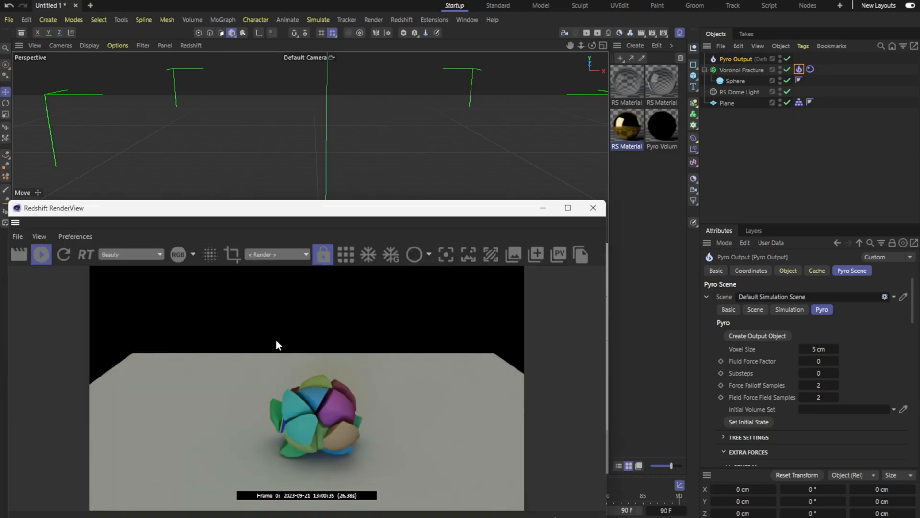
mouse_move(211, 341)
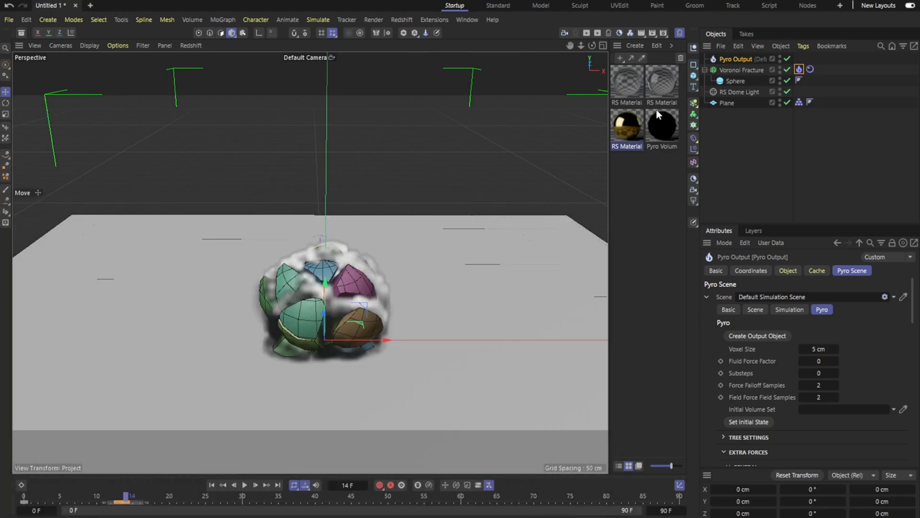
Create a Pyro Volume material from the Material Manager's Create > Materials menu
left_click(635, 46)
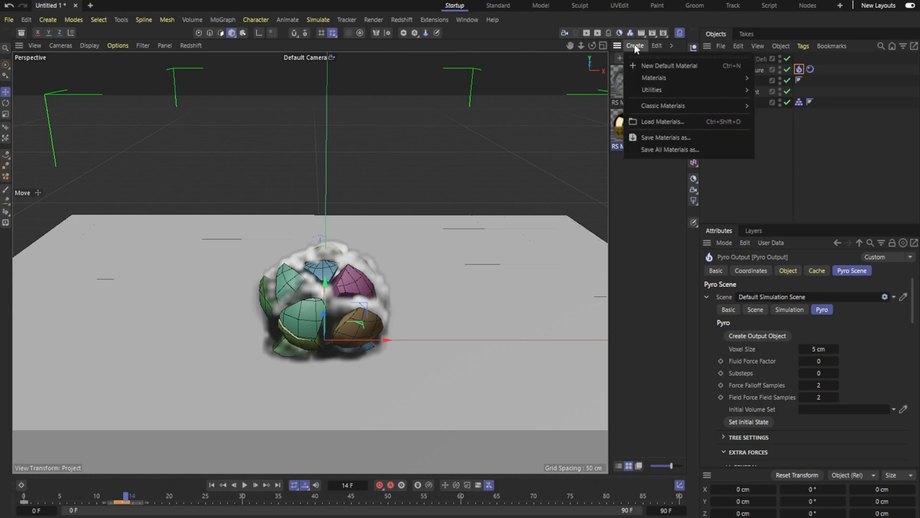
left_click(657, 45)
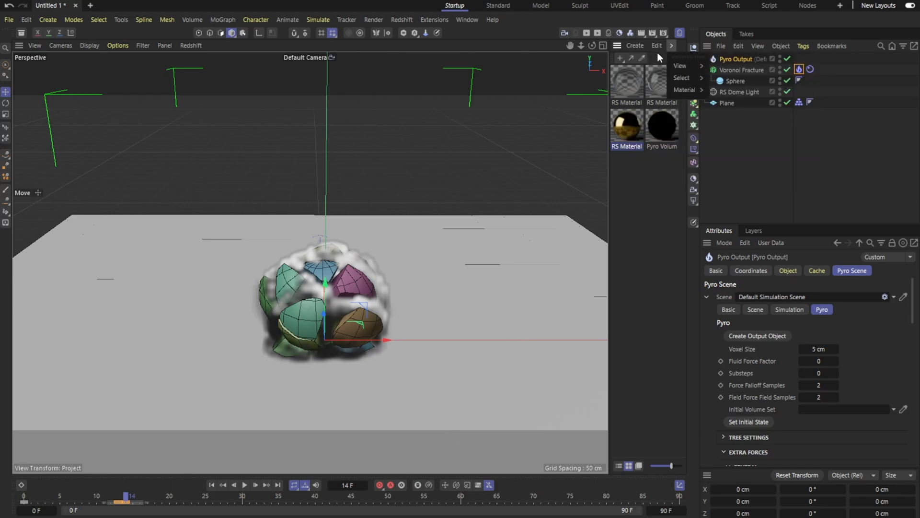
left_click(635, 45)
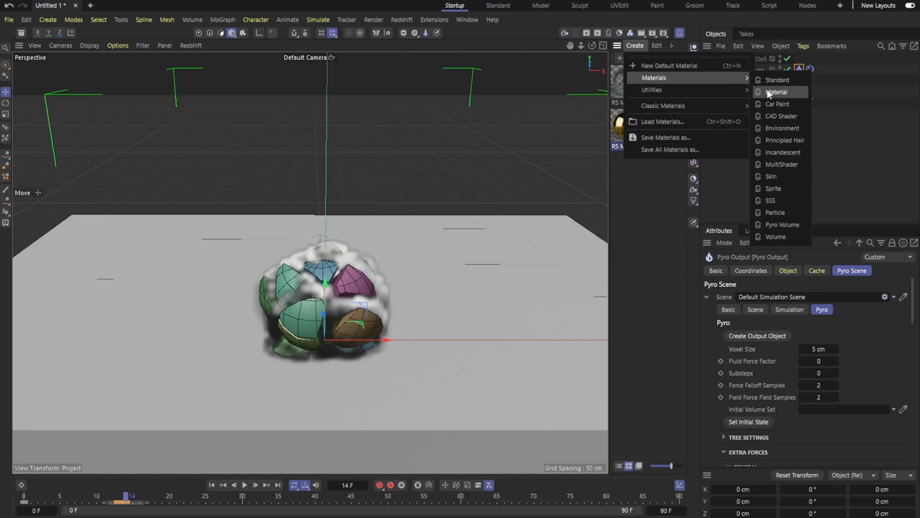
mouse_move(781, 224)
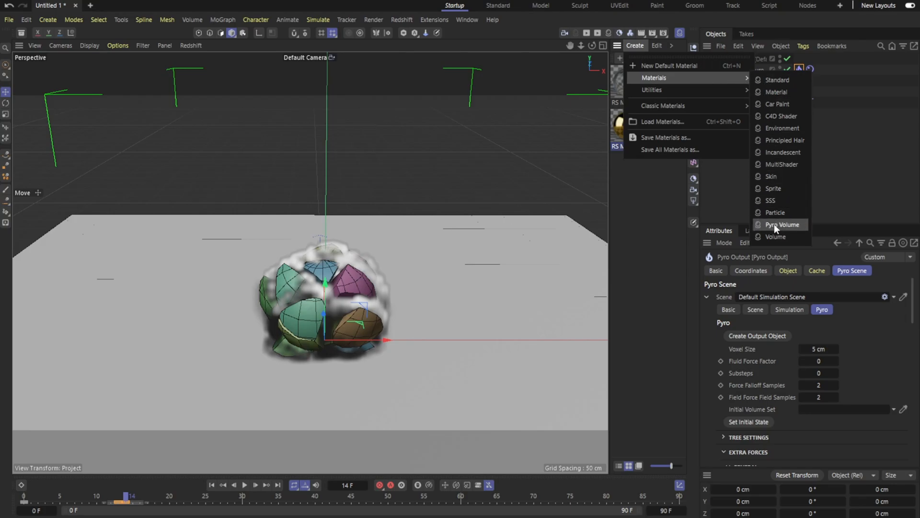
left_click(780, 224)
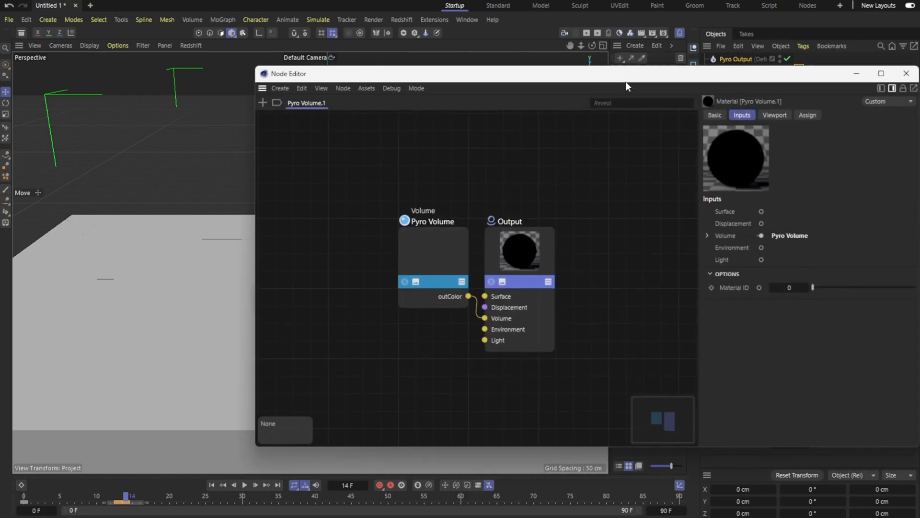
Clear the Pyro Volume node's Emission Channel field and close the Node Editor
left_click_drag(627, 73, 501, 63)
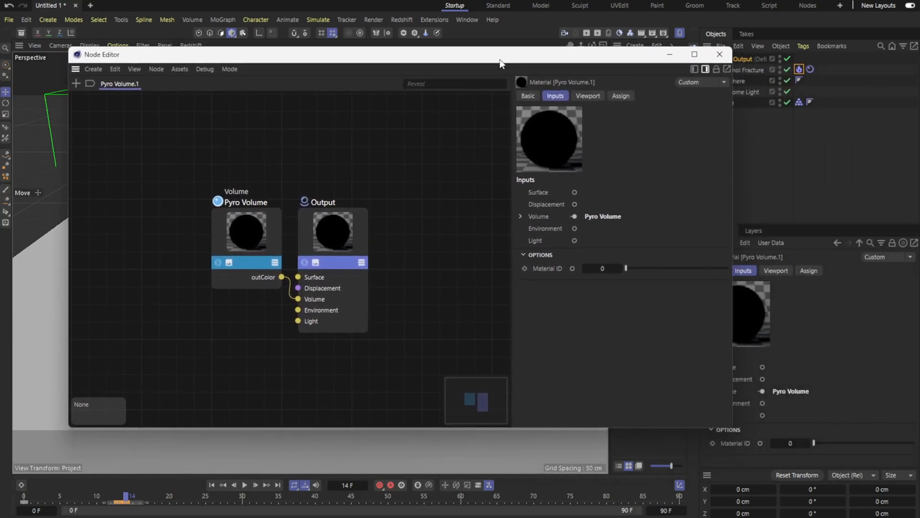
left_click(246, 233)
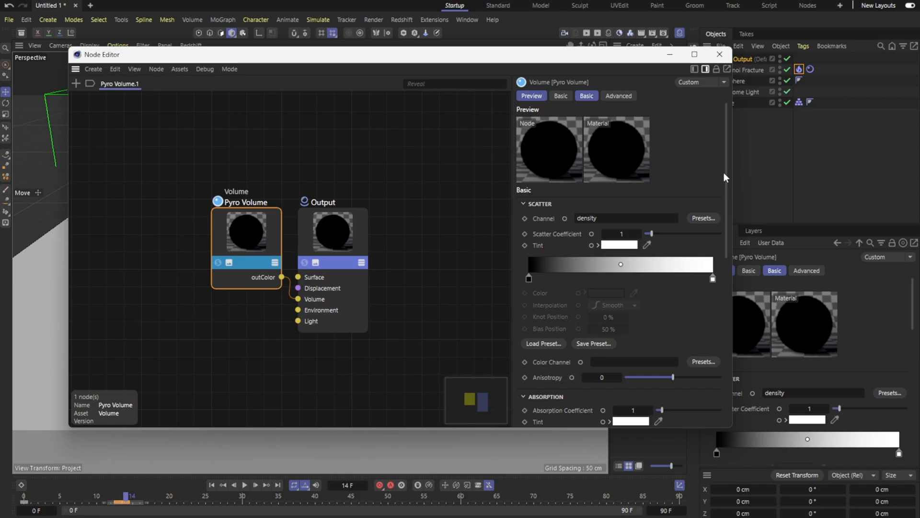
scroll("down", 3)
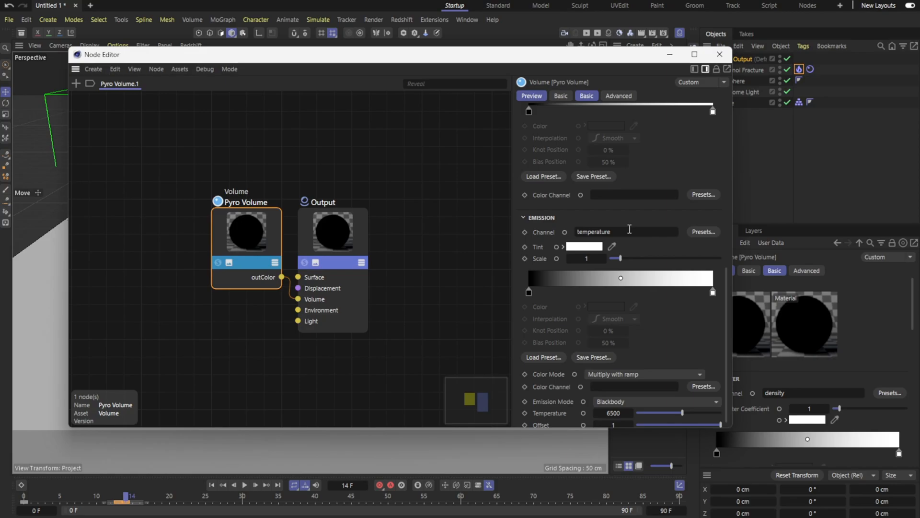
mouse_move(634, 231)
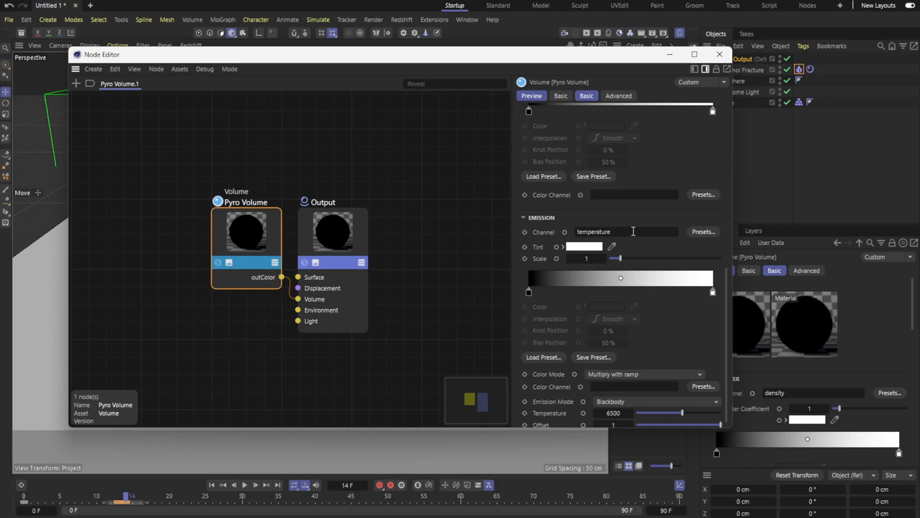
left_click(625, 232)
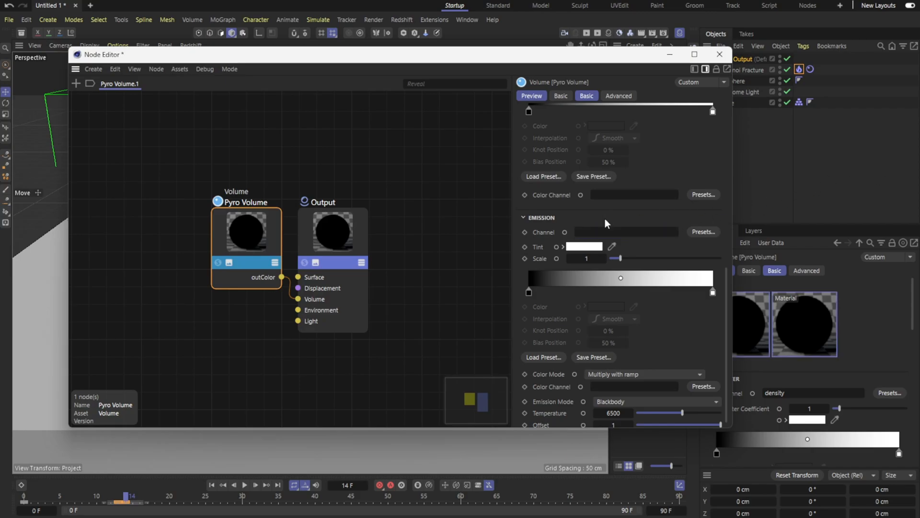
mouse_move(718, 54)
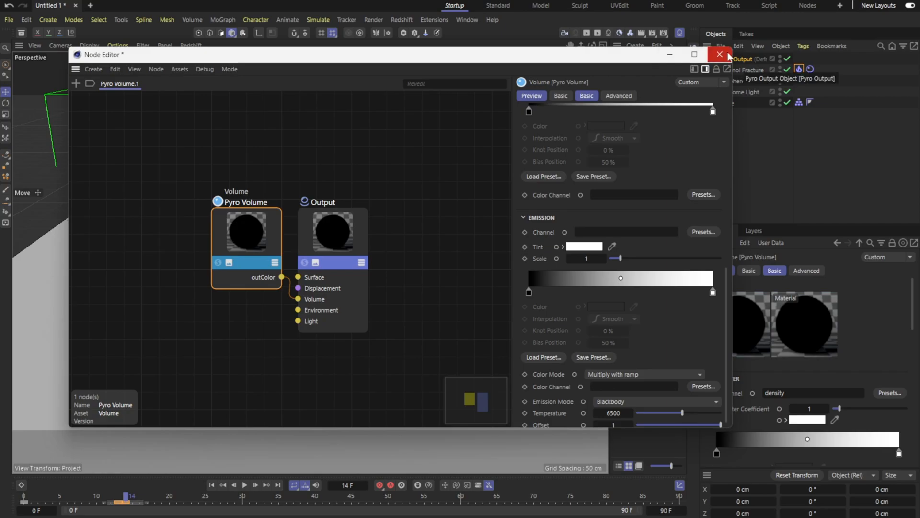
left_click(719, 54)
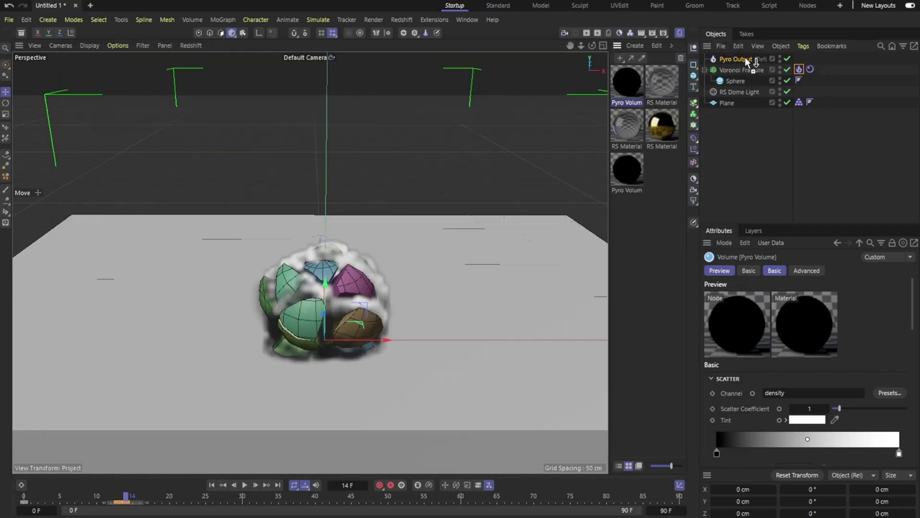
Select the Pyro Output object in the Object Manager
left_click(800, 59)
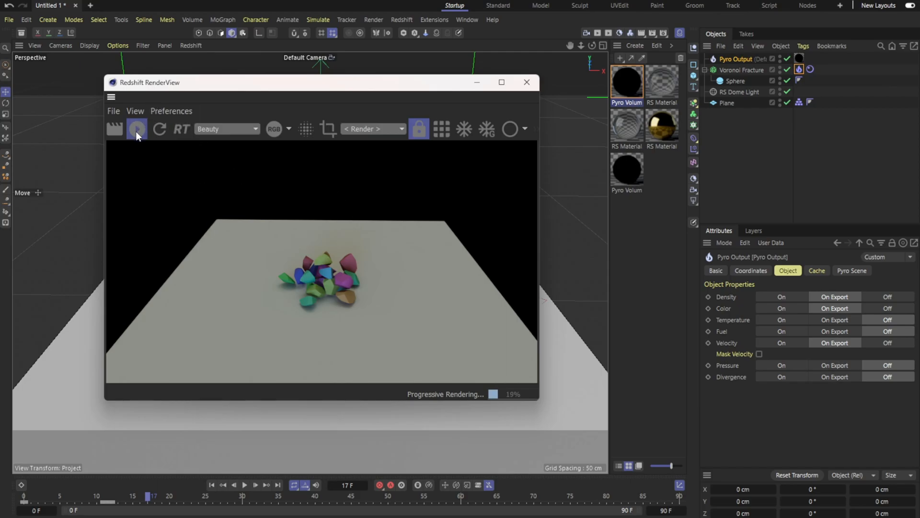
Start Redshift IPR live rendering and play the animation from the start
left_click(136, 129)
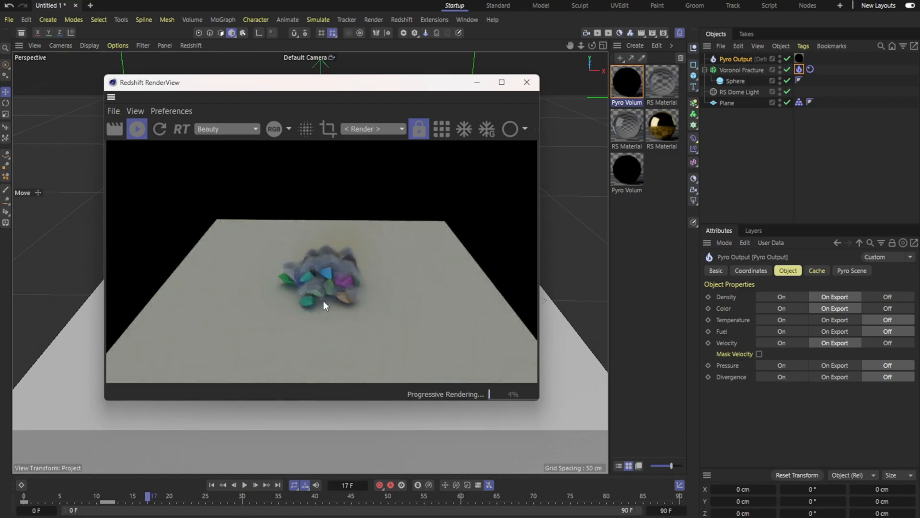
mouse_move(479, 119)
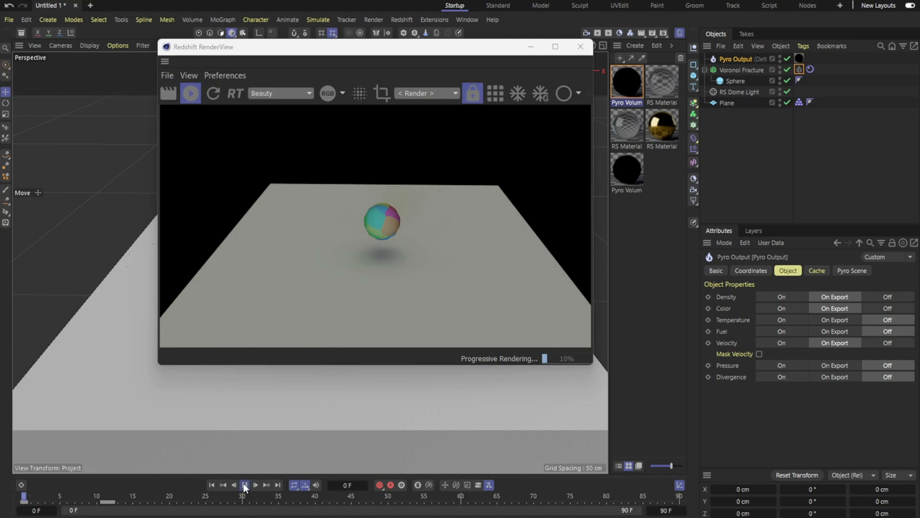
left_click(247, 484)
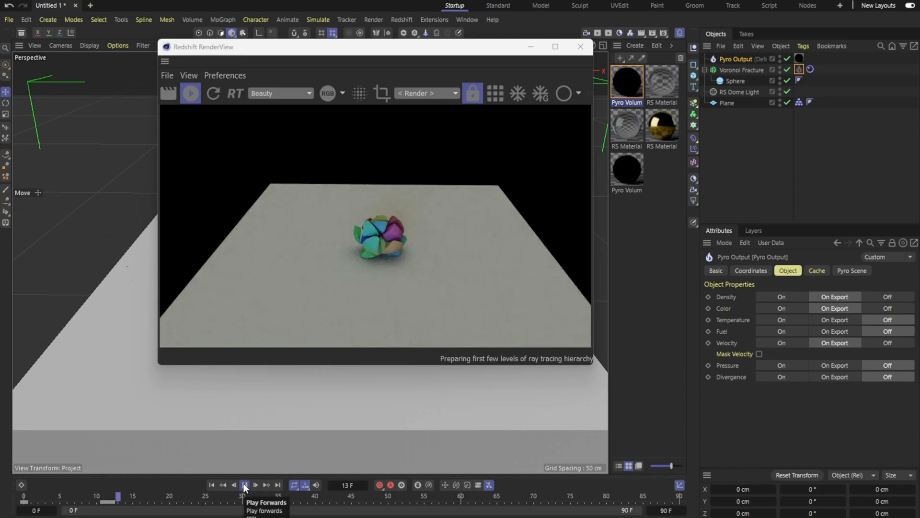